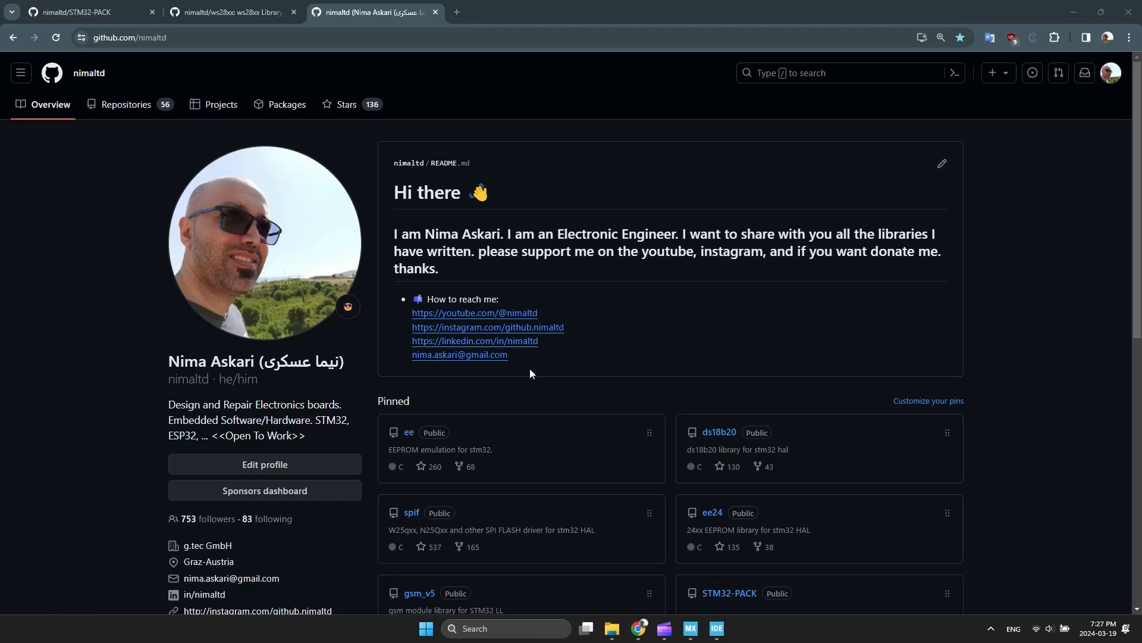
mouse_move(448, 326)
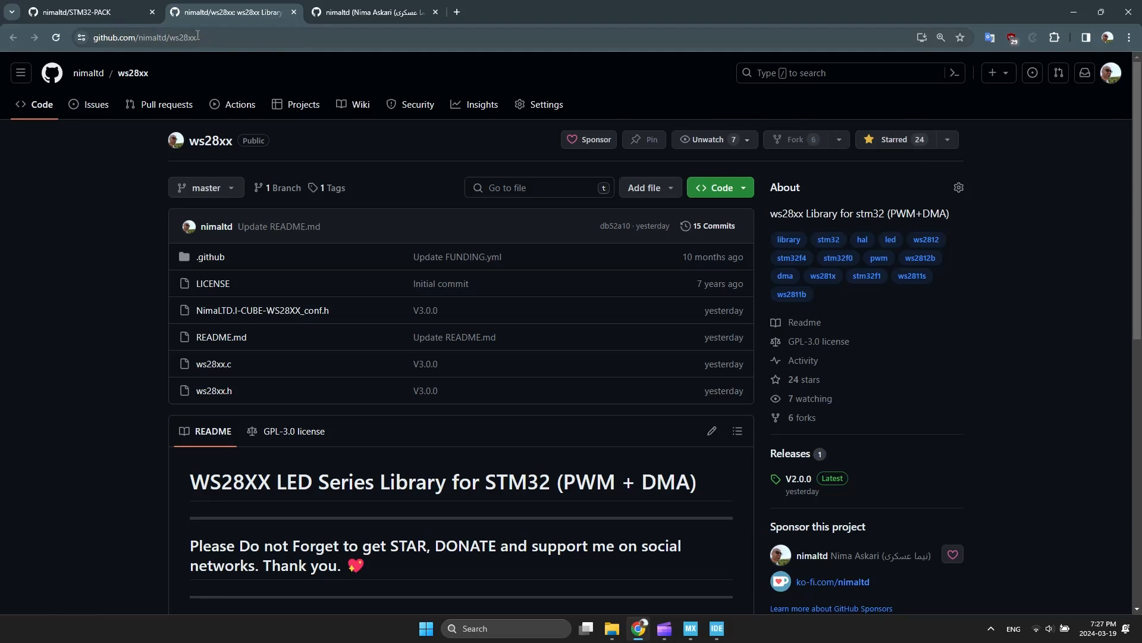
- Copy the WS28XX LED pack link address from the STM32-PACK README in Chrome
left_click(84, 12)
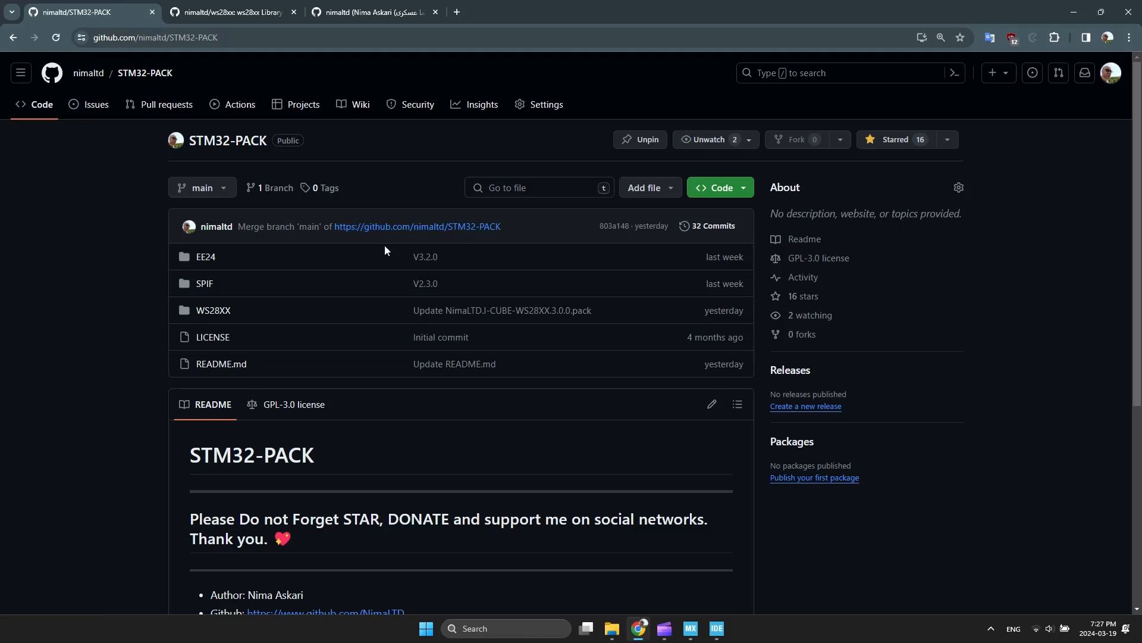
scroll("down", 3)
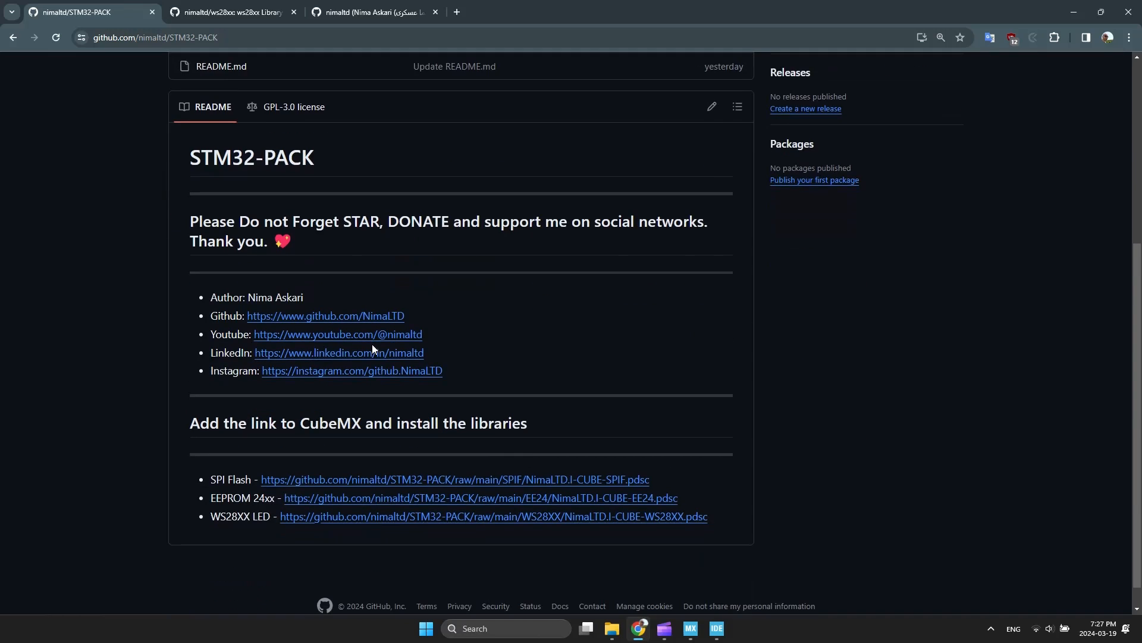
scroll("down", 3)
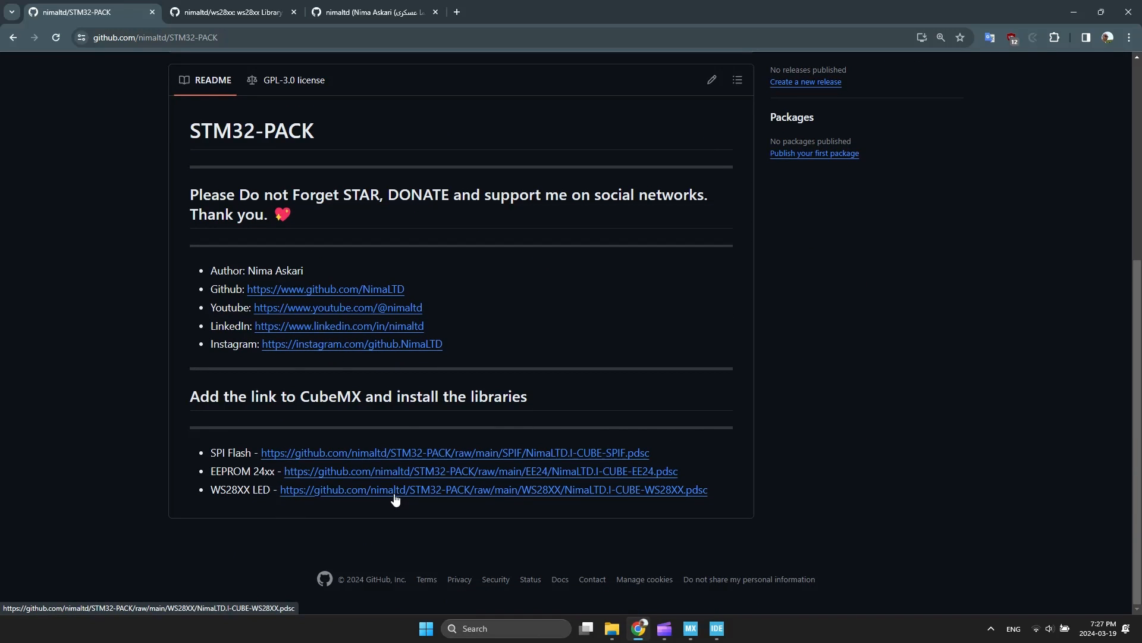
right_click(394, 489)
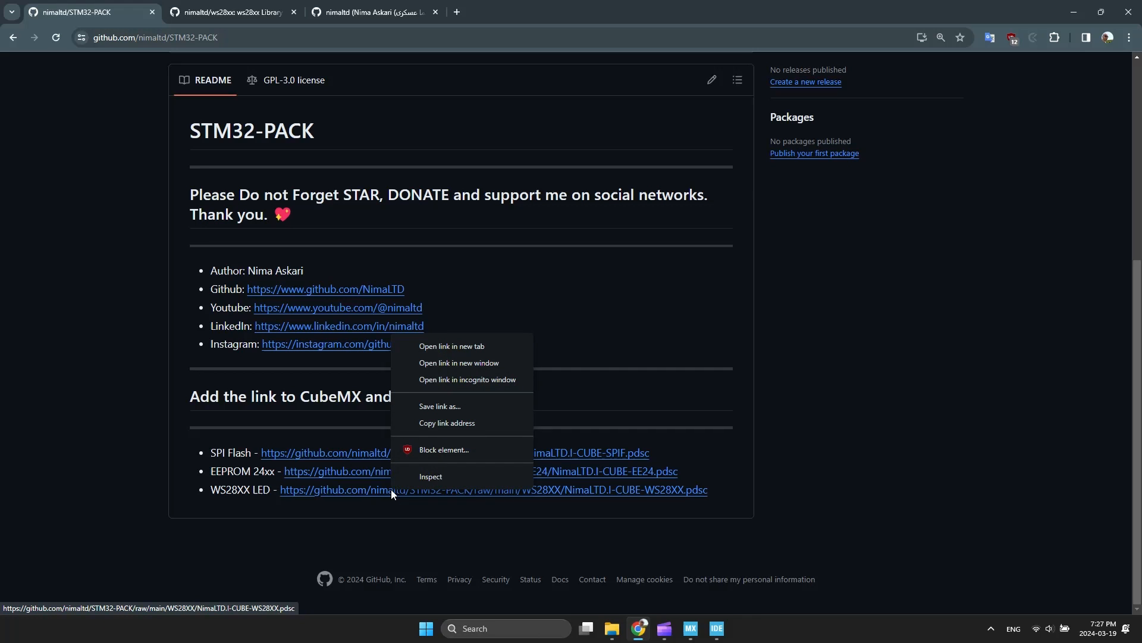
left_click(671, 610)
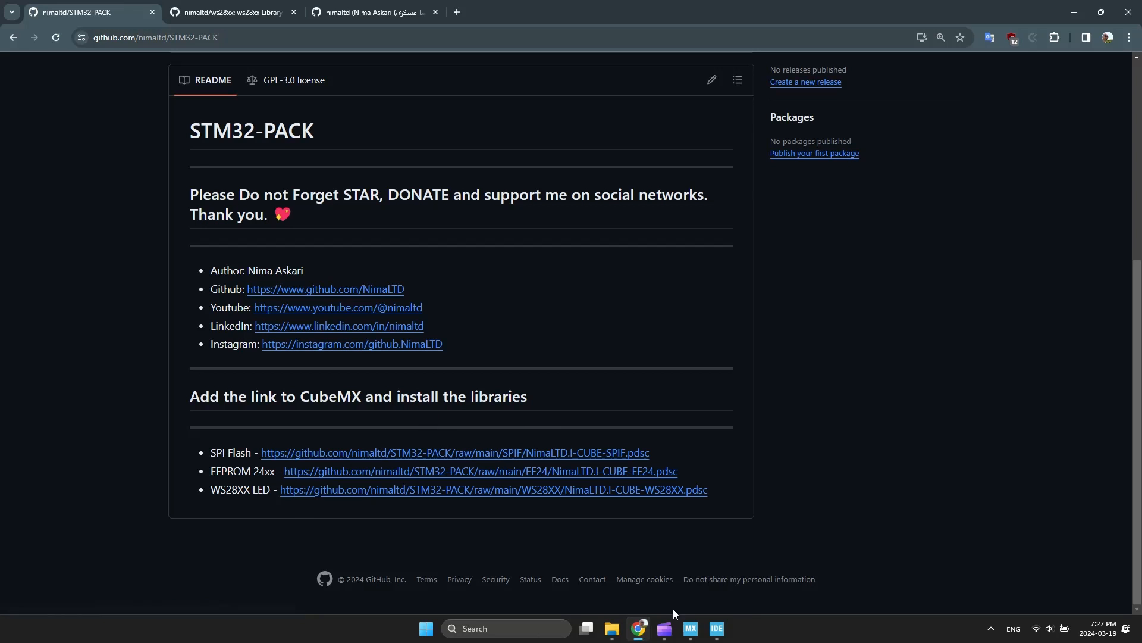
- Add the WS28XX pack URL as a new user-defined link in Manage Software Packs and validate it
left_click(689, 627)
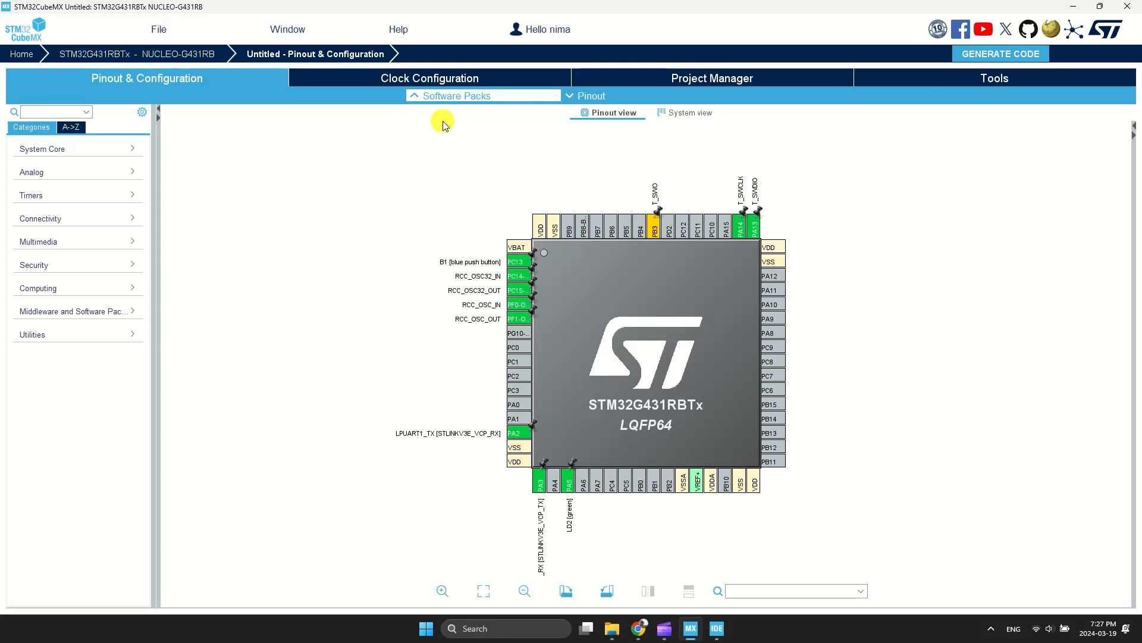
left_click(456, 96)
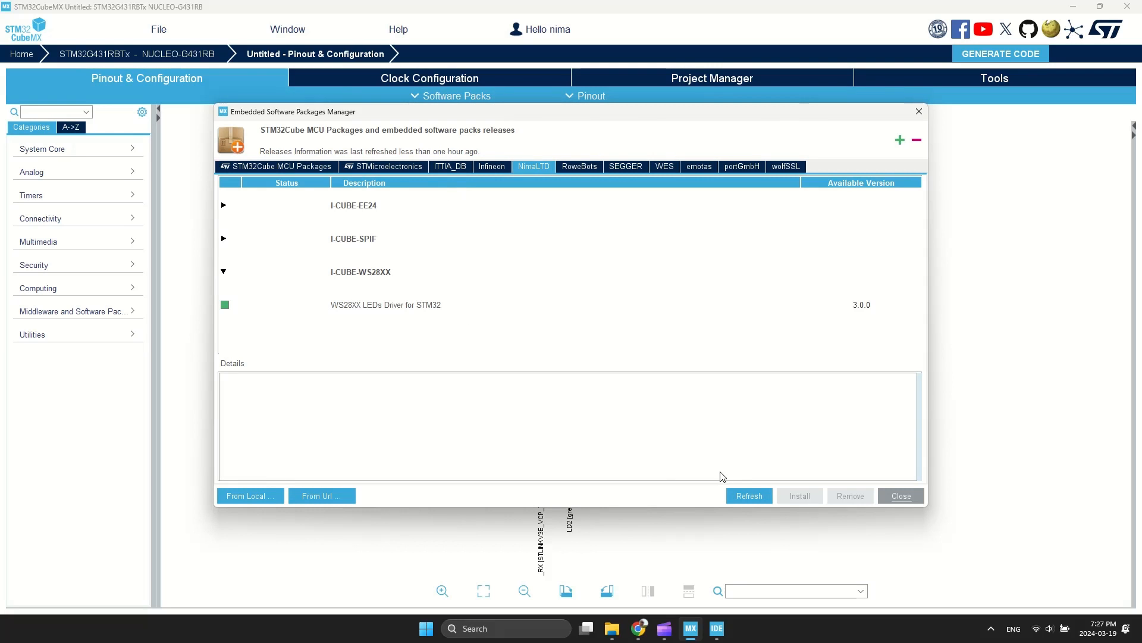
left_click(322, 495)
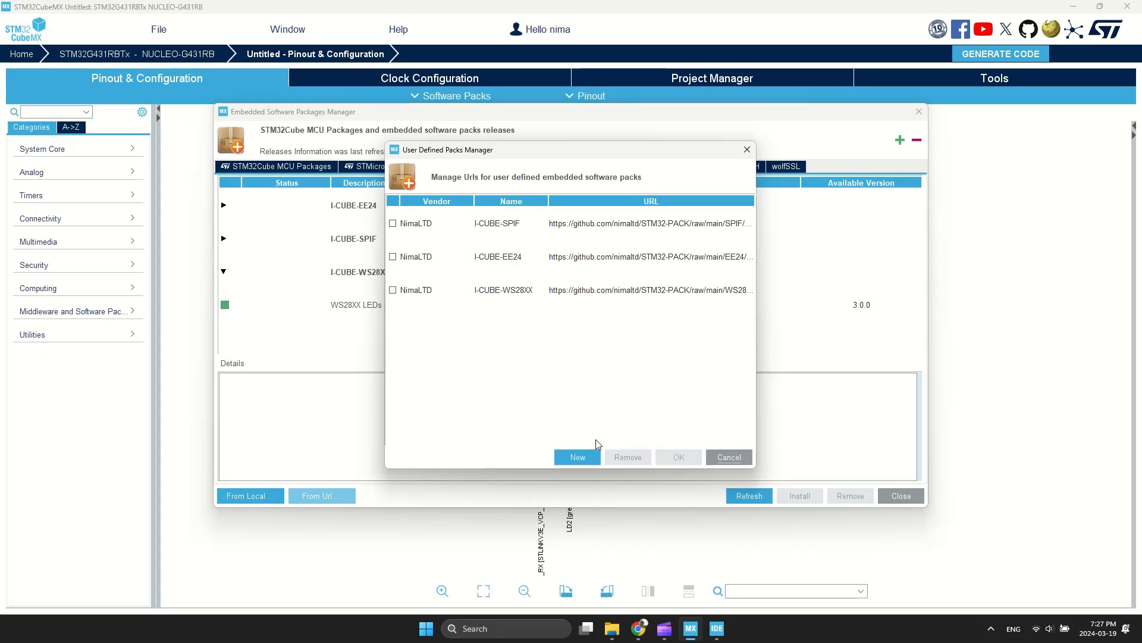
left_click(576, 457)
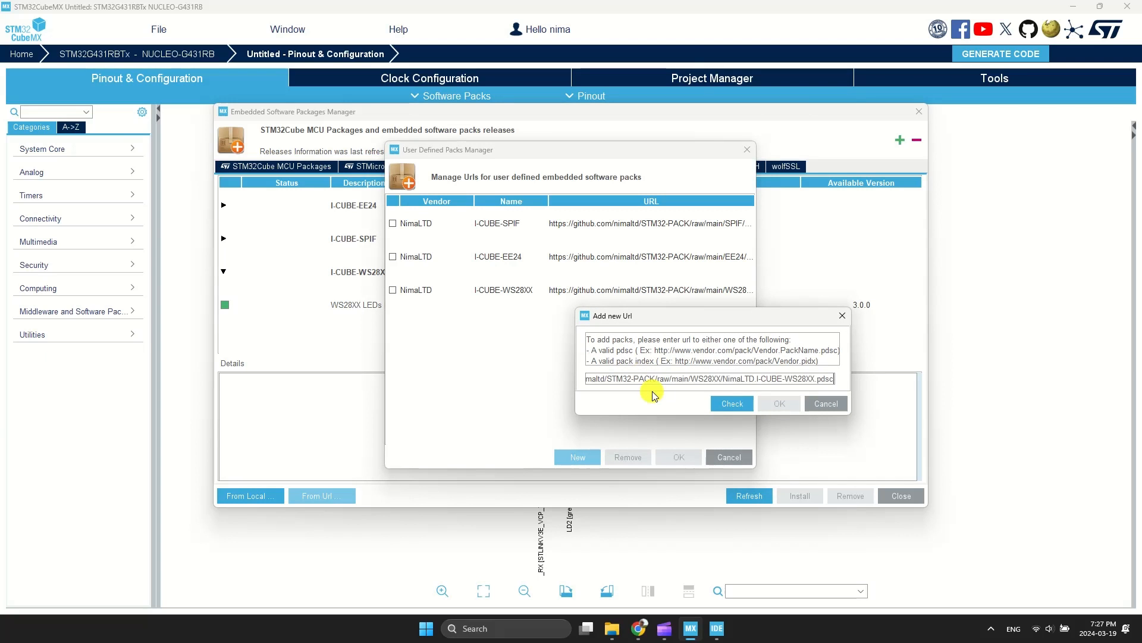
left_click(732, 404)
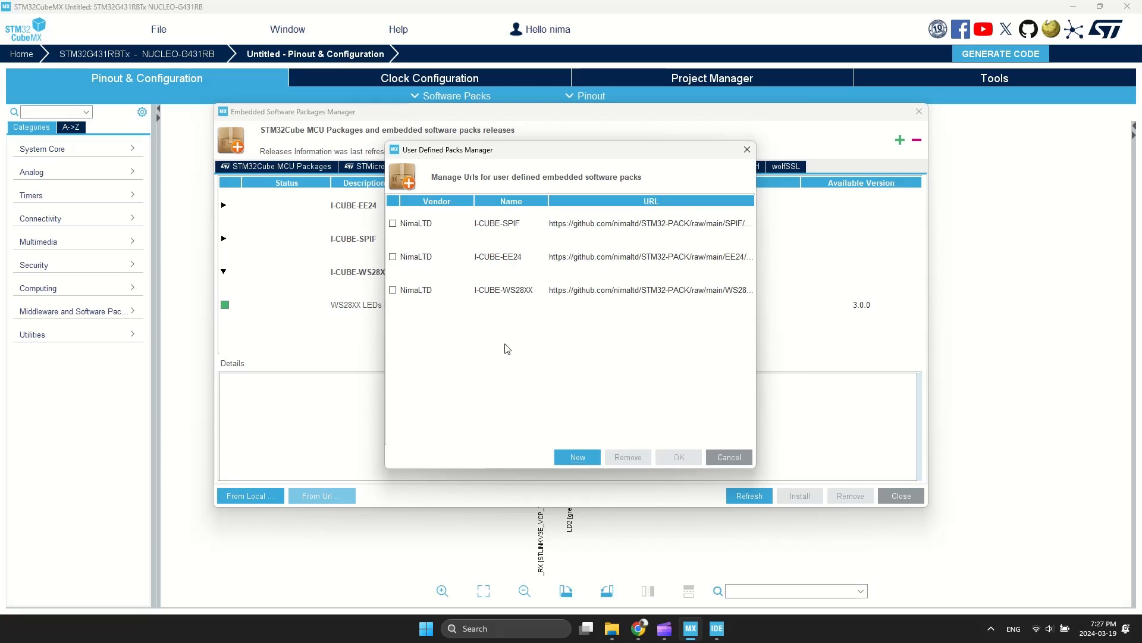
mouse_move(664, 307)
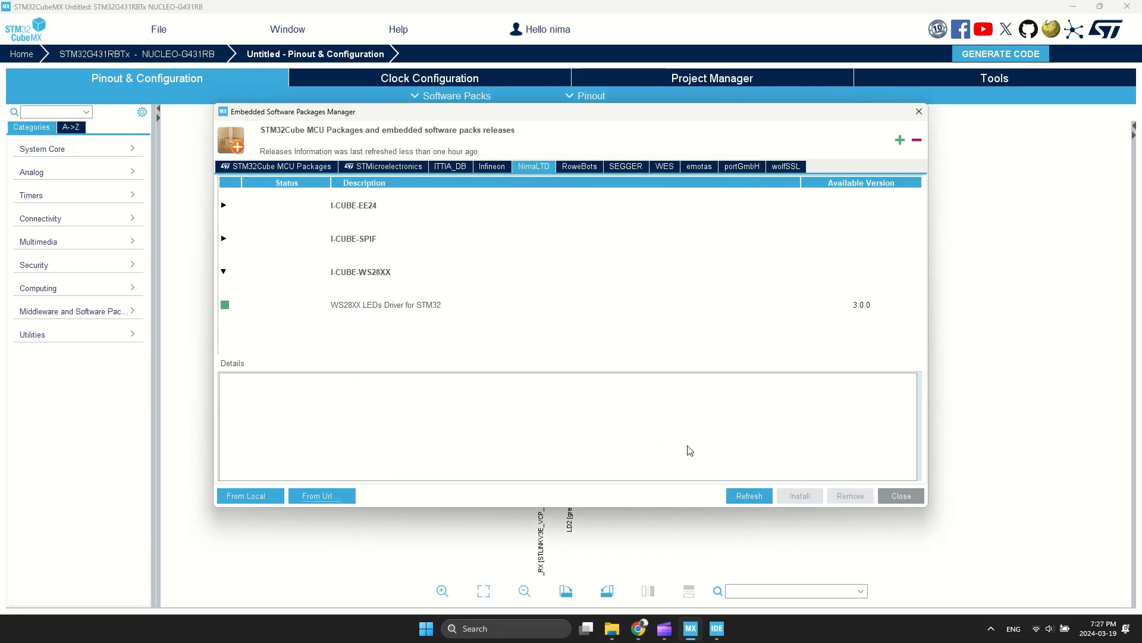
- Confirm the NimaLTD WS28XX LEDs Driver 3.0.0 is installed and return to the pinout view
left_click(225, 304)
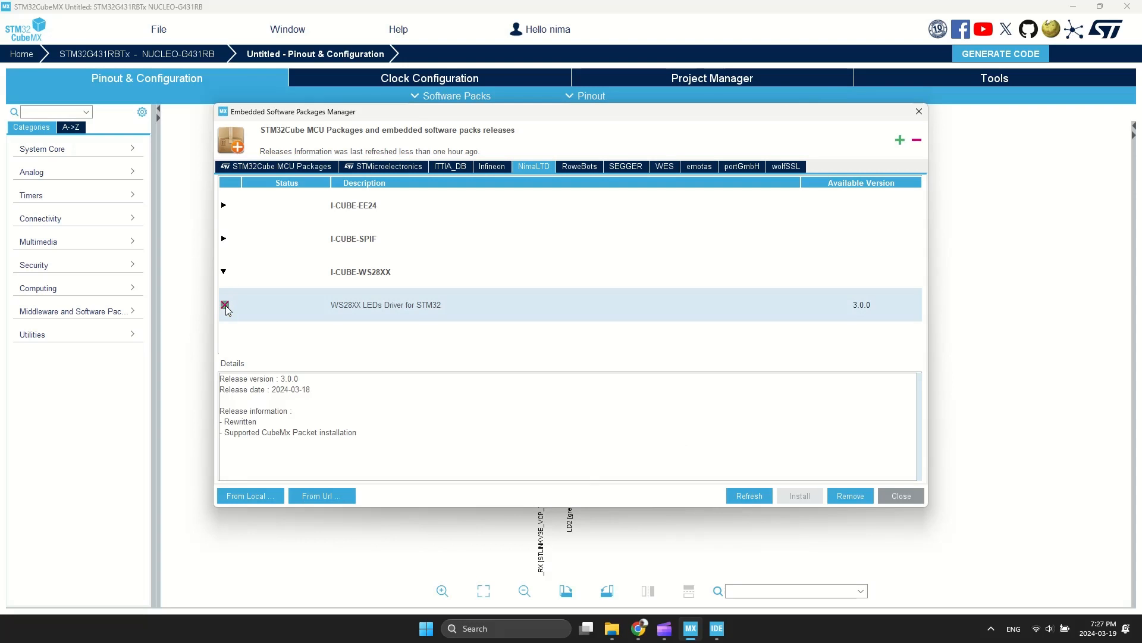
left_click(225, 304)
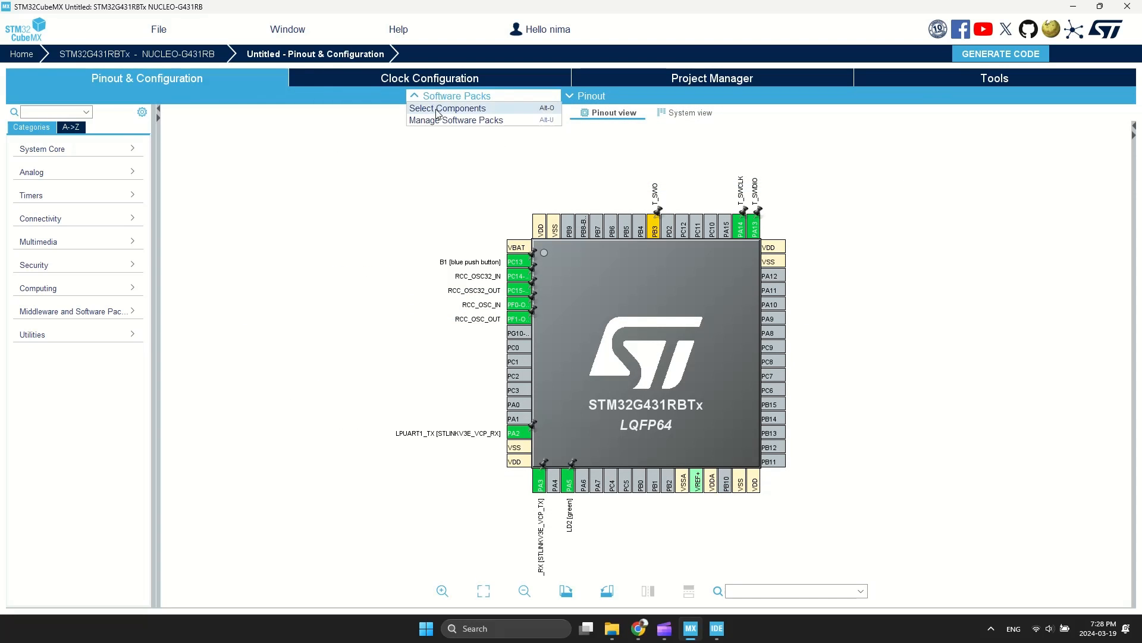
- Select the Driver WS28XX component from NimaLTD.I-CUBE-WS28XX for the project
left_click(448, 109)
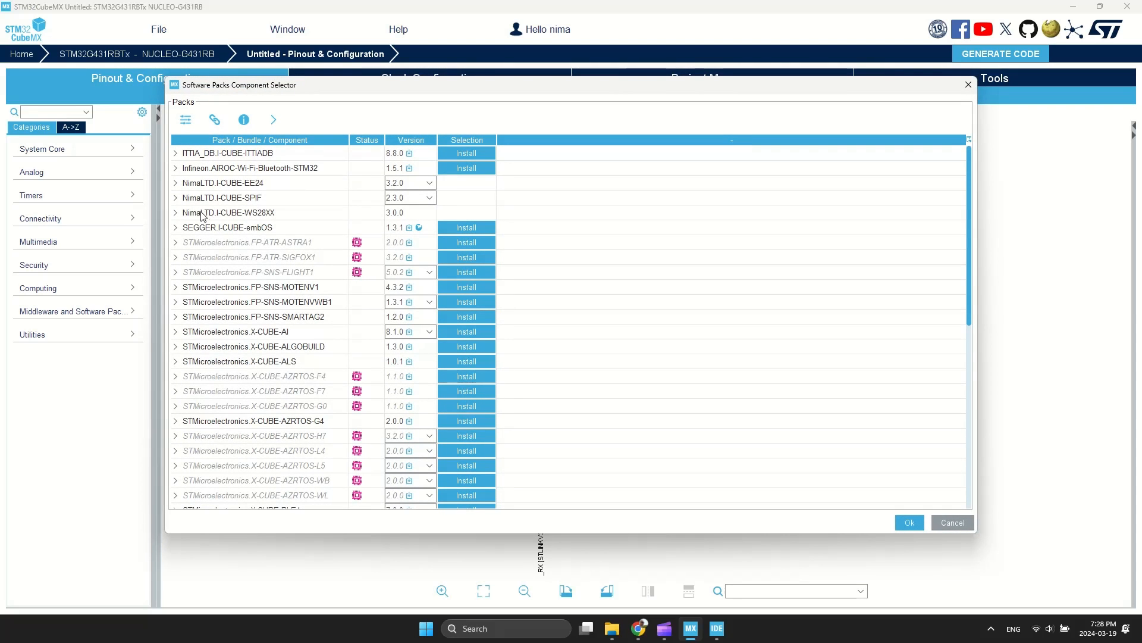
left_click(175, 212)
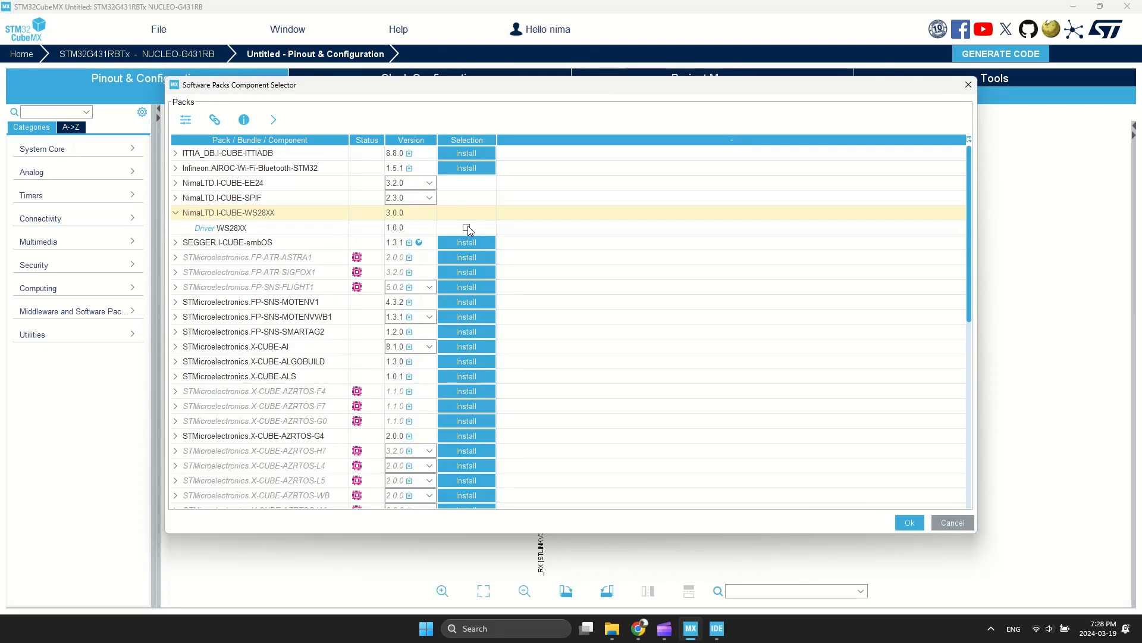
left_click(465, 228)
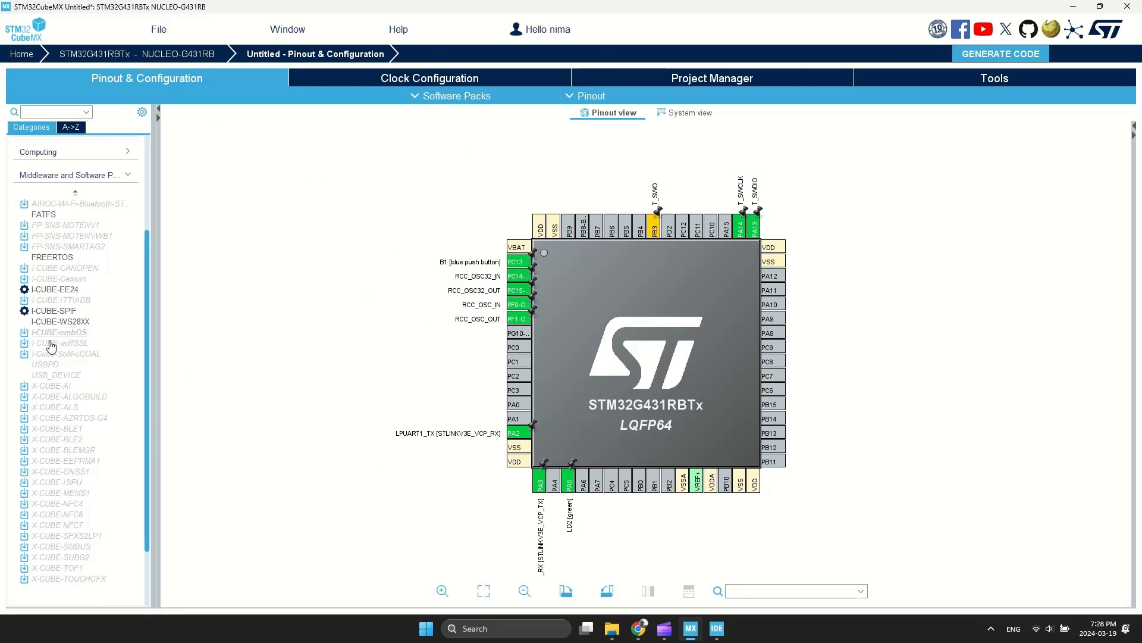
- Enable Driver WS28XX under I-CUBE-WS28XX middleware and assign pin PA8 to TIM1_CH1
left_click(58, 321)
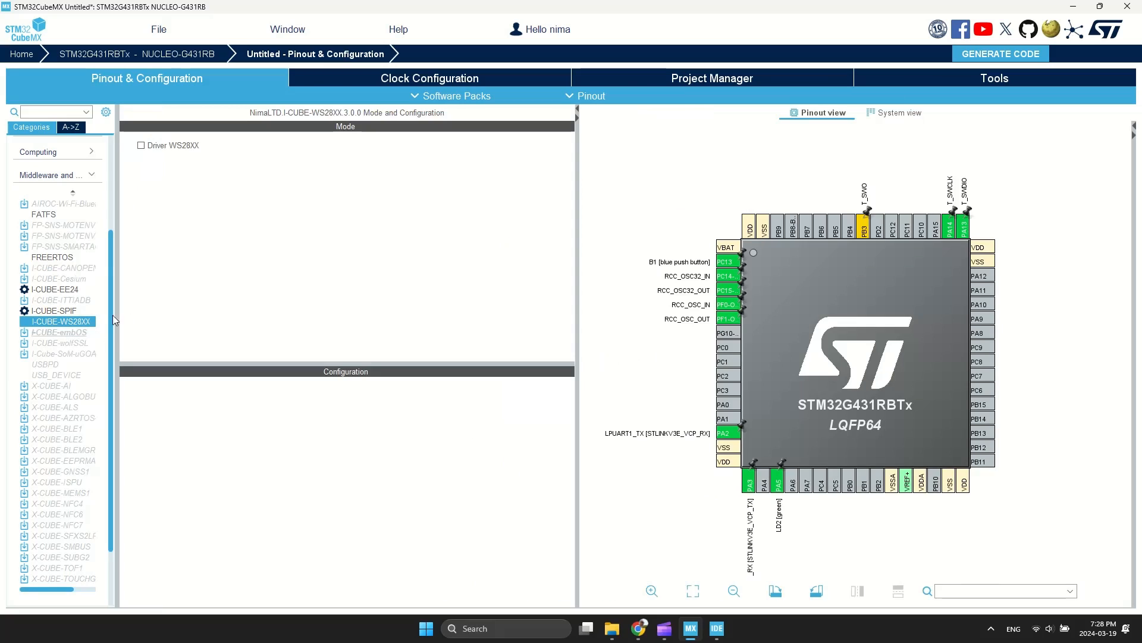
left_click(142, 146)
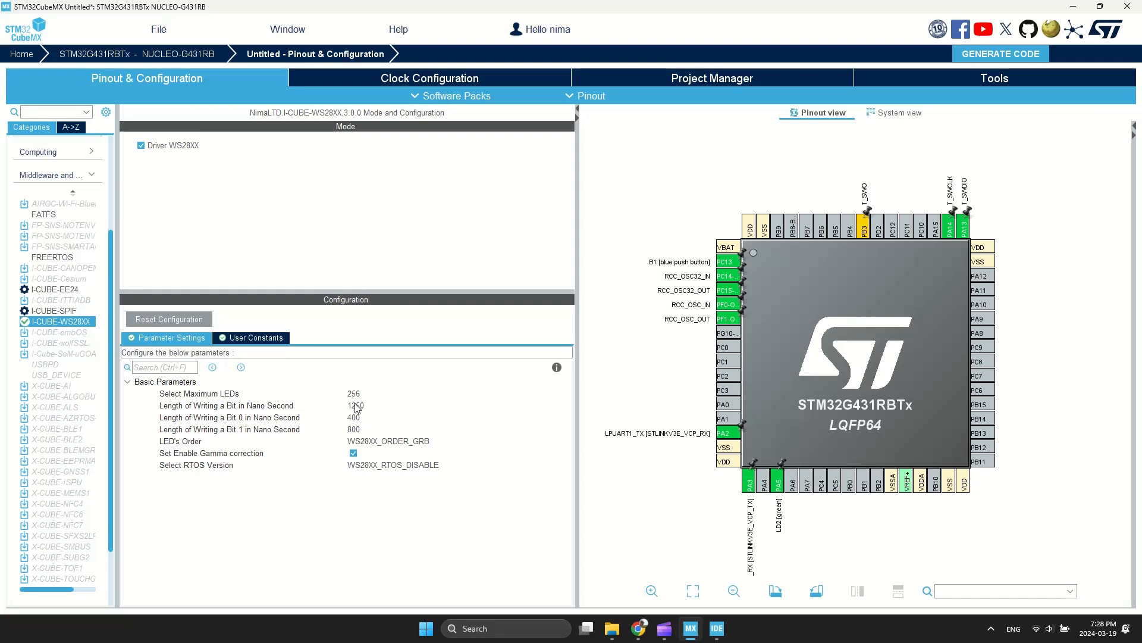
mouse_move(982, 335)
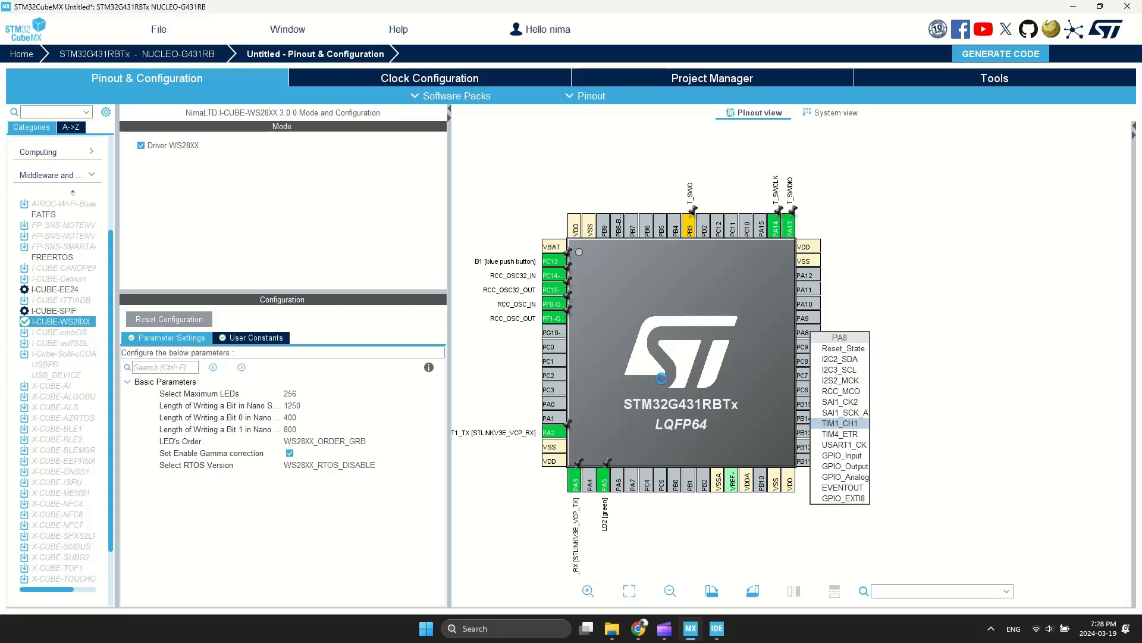
left_click(837, 422)
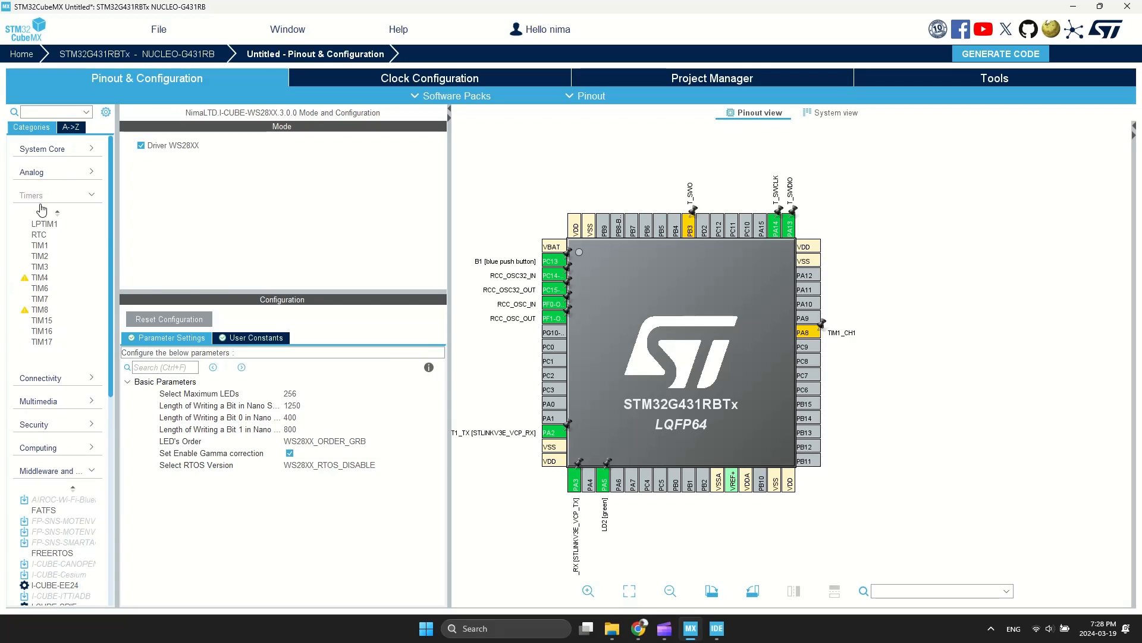
- Set TIM1 Clock Source to Internal Clock and Channel1 to PWM Generation CH1, reviewing its parameters
left_click(41, 245)
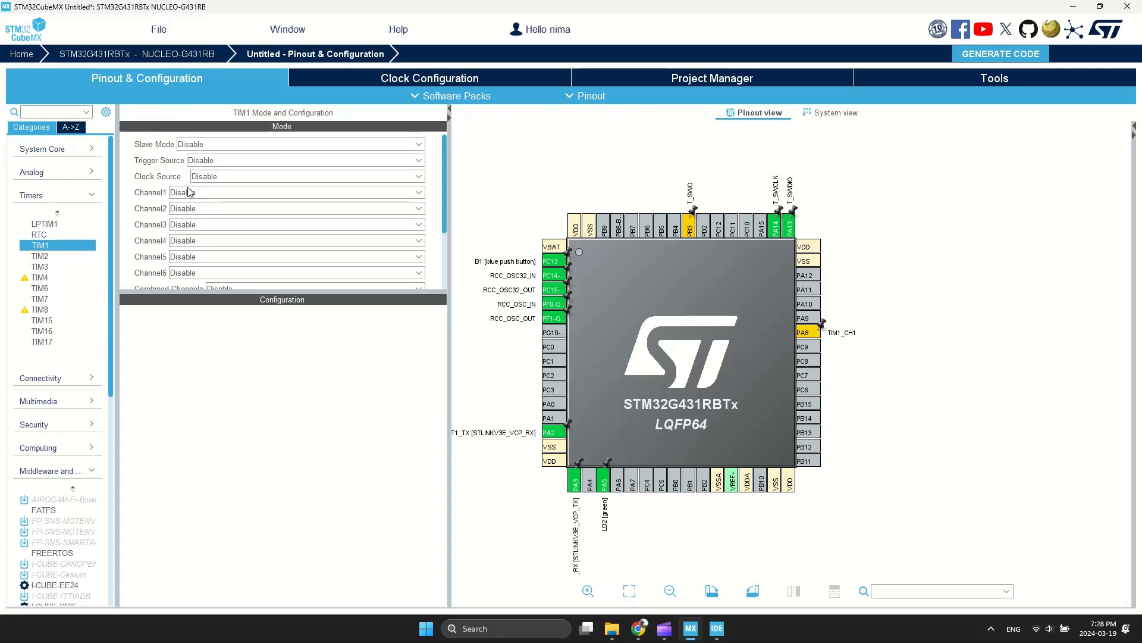
left_click(301, 176)
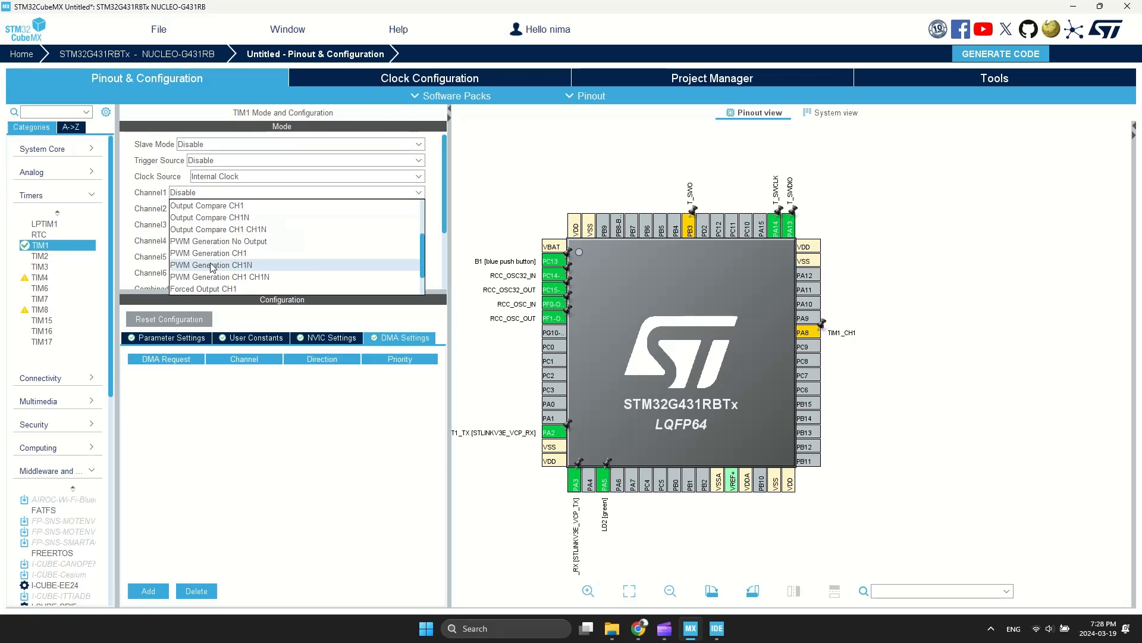
left_click(211, 264)
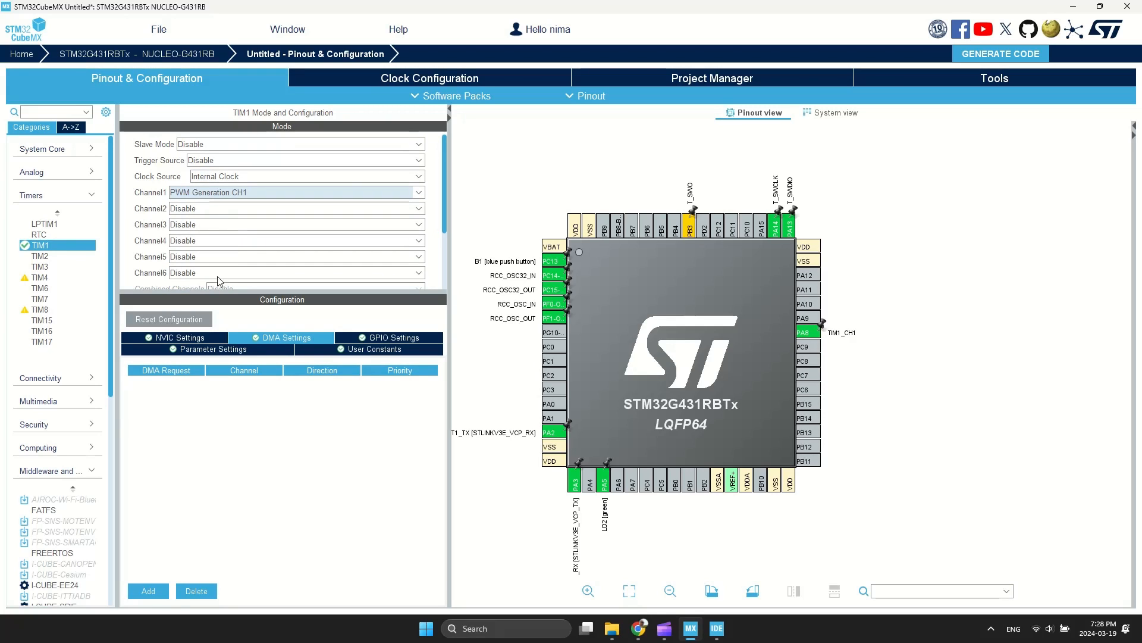
left_click(215, 349)
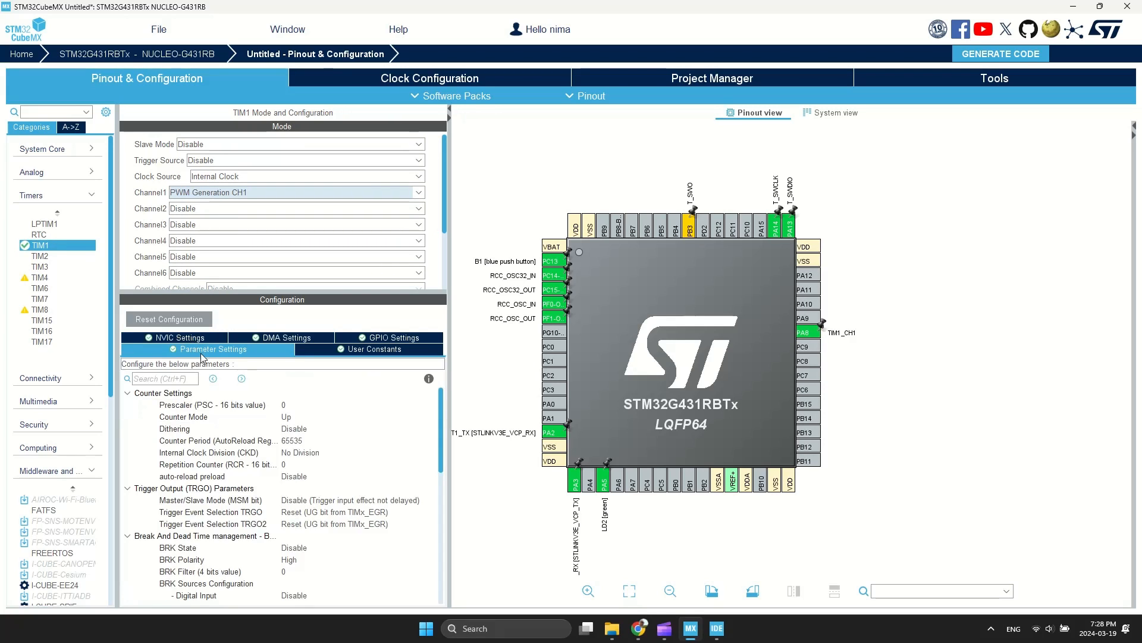
scroll("down", 3)
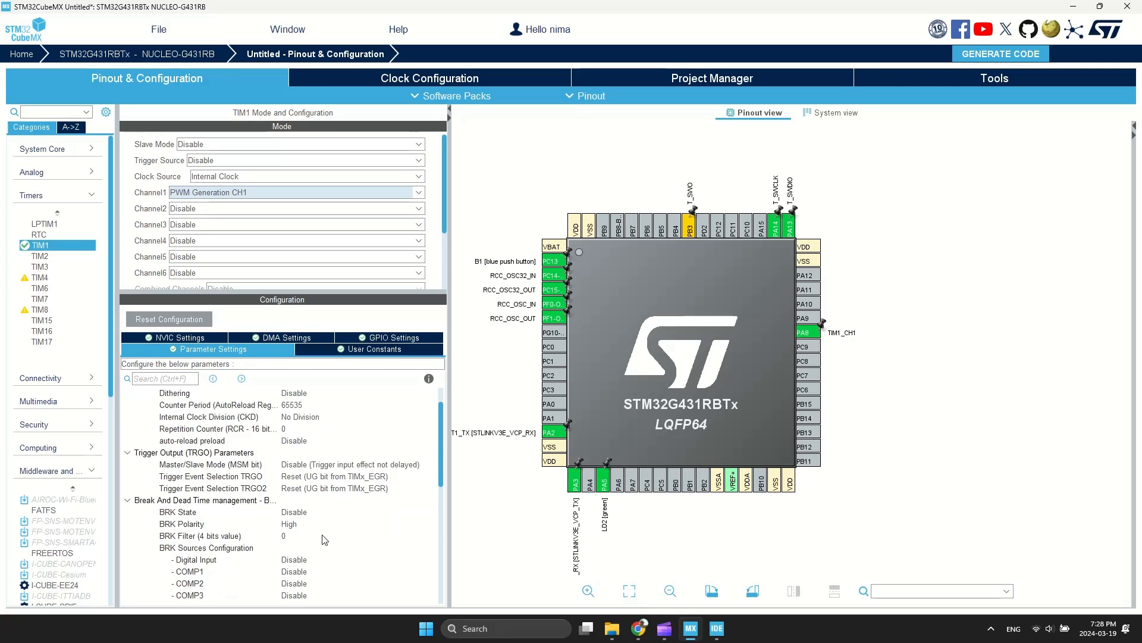
scroll("down", 3)
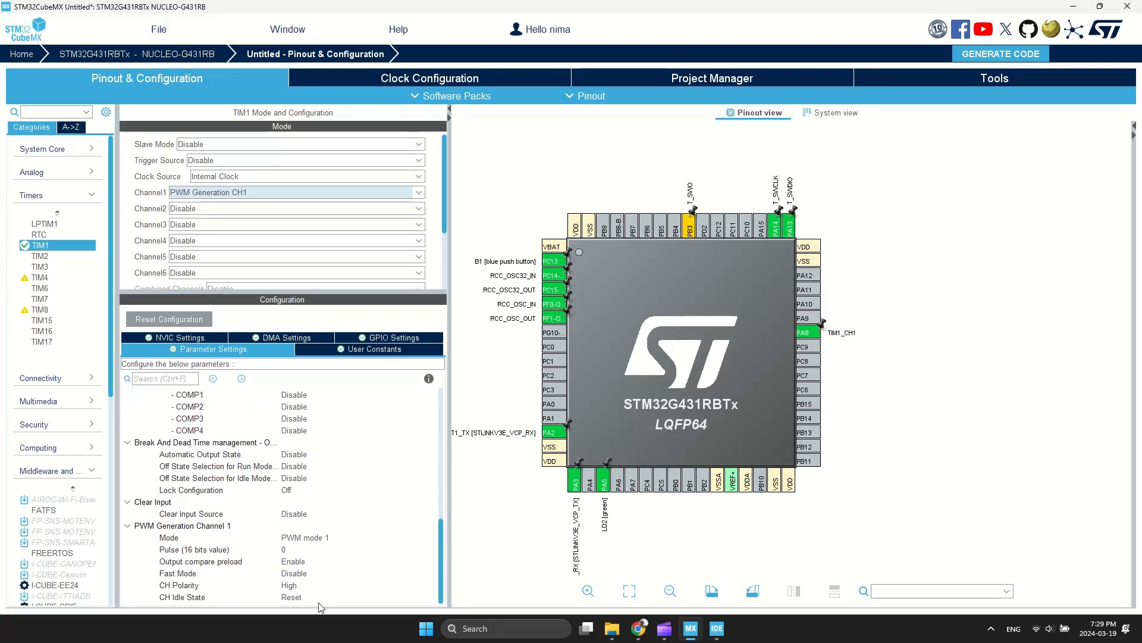
mouse_move(309, 503)
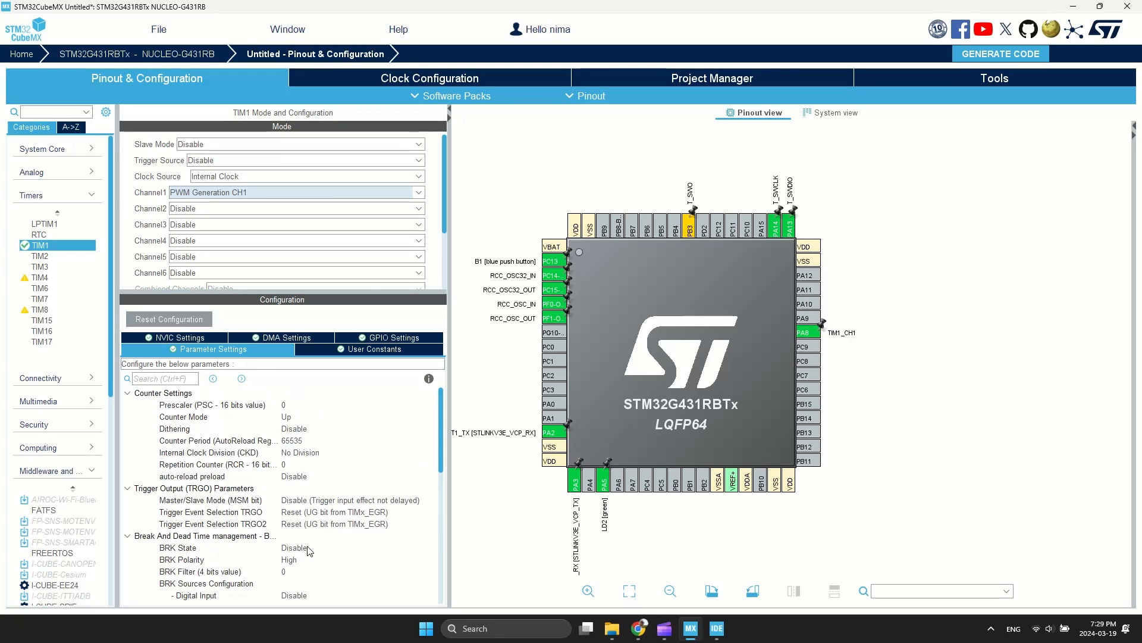
- Add a TIM1_CH1 DMA request, Memory To Peripheral with Byte memory data width
left_click(280, 337)
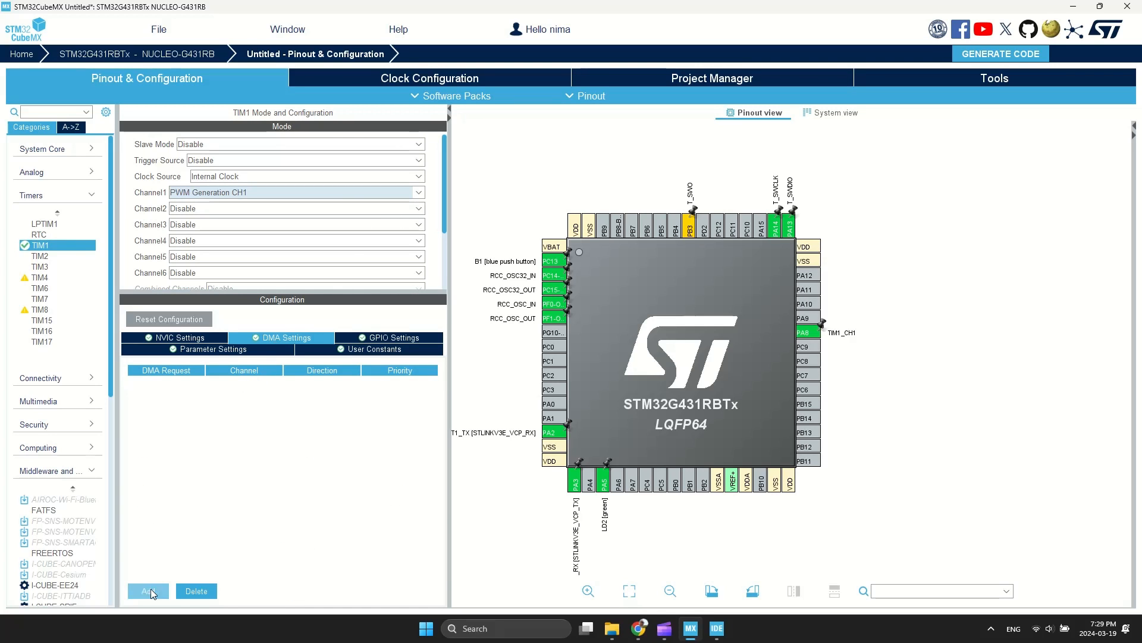
left_click(147, 590)
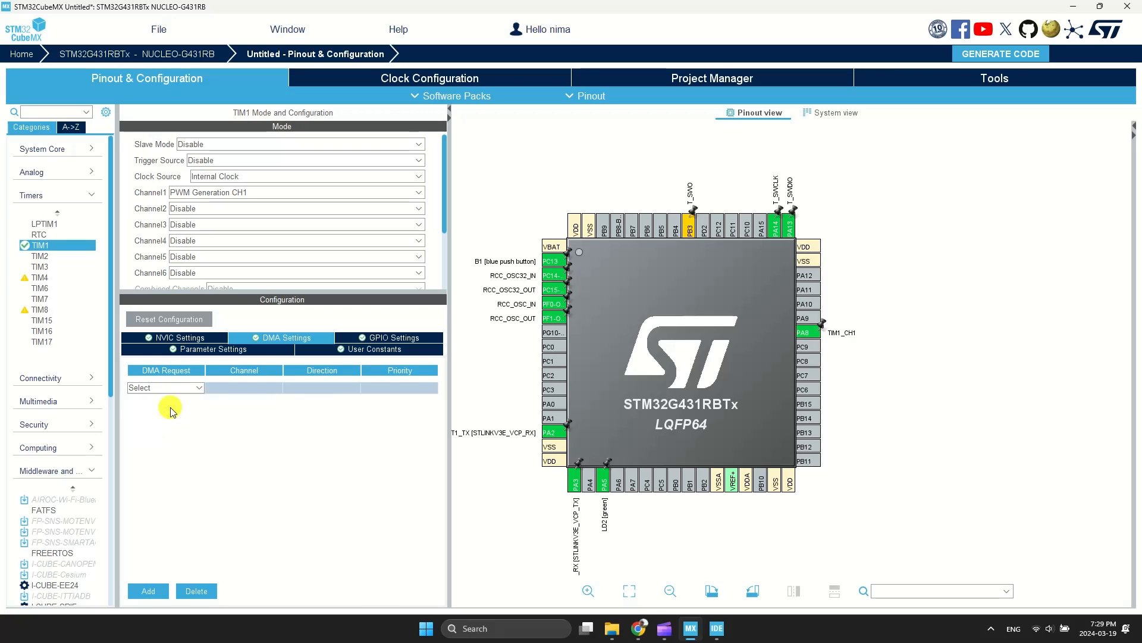
left_click(147, 407)
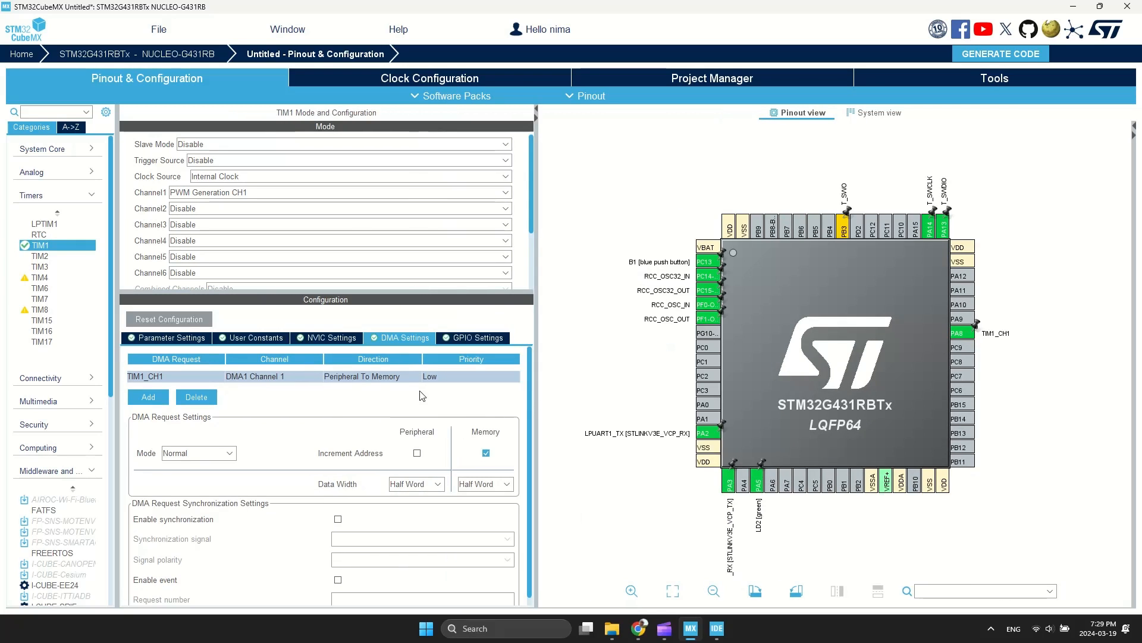
left_click(371, 376)
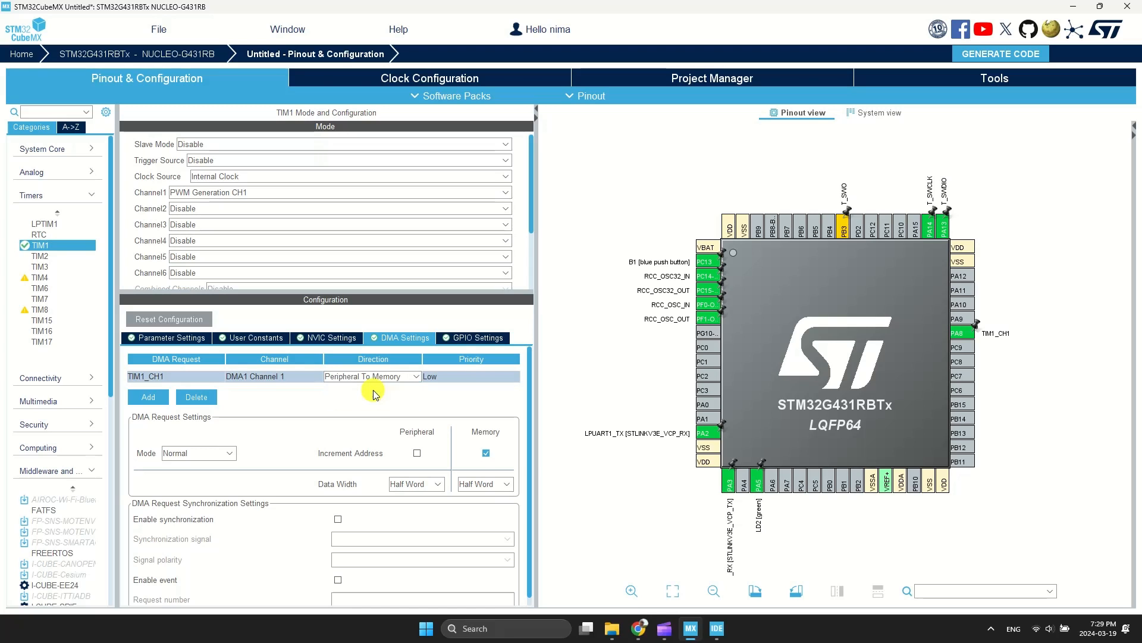
left_click(484, 484)
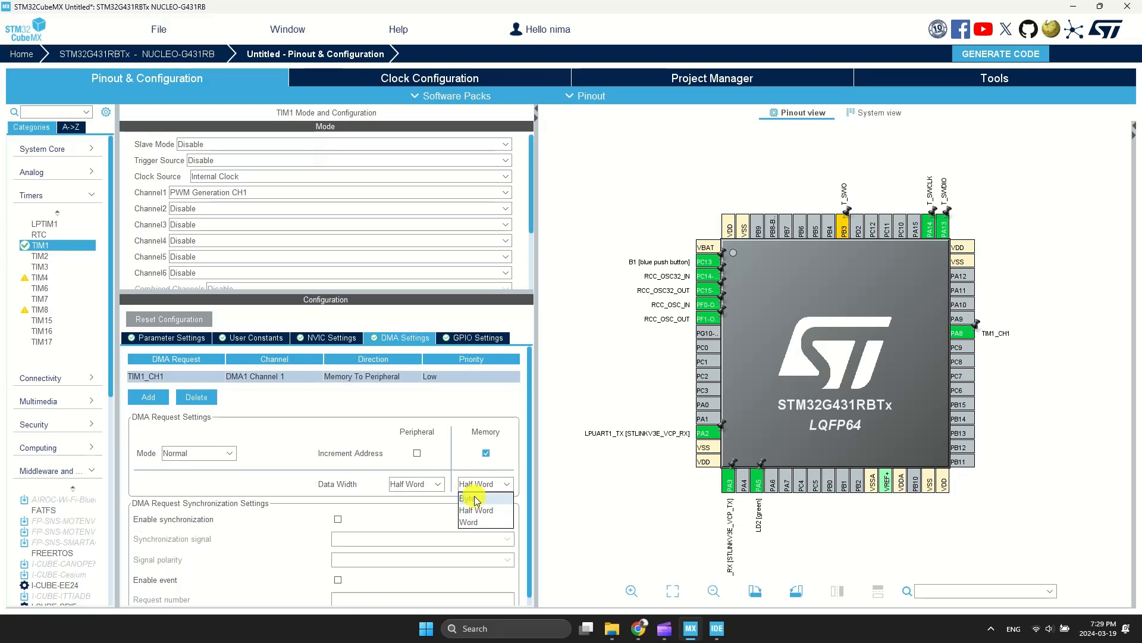
left_click(471, 497)
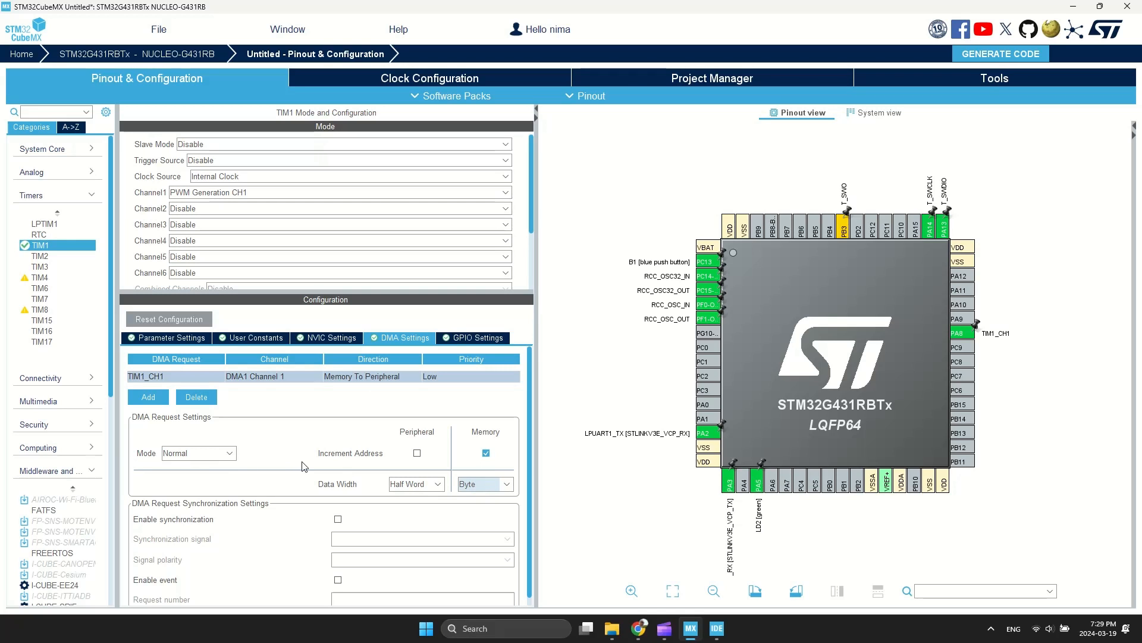
left_click(430, 78)
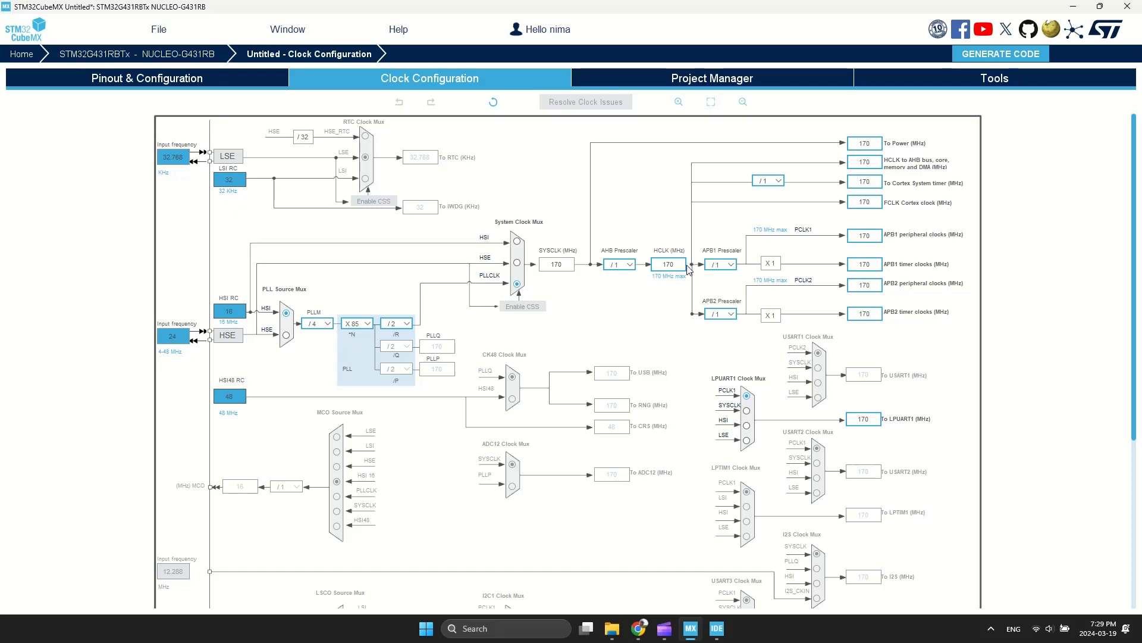
mouse_move(865, 240)
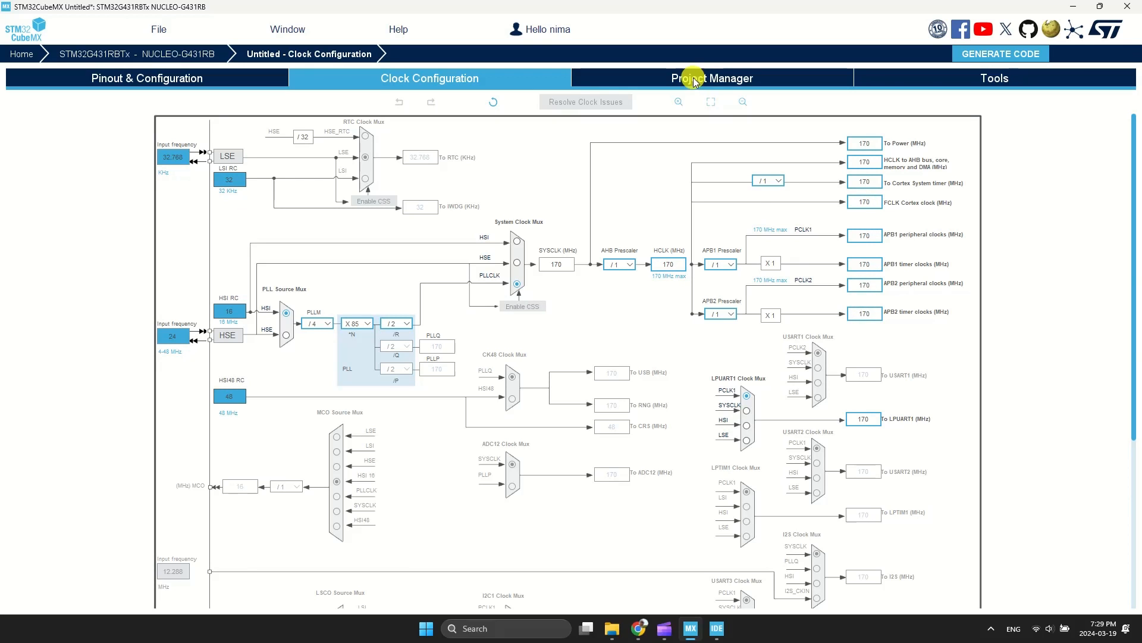
- Name the project ws2812b_test_board with STM32CubeIDE as Toolchain/IDE in Project Manager
left_click(712, 78)
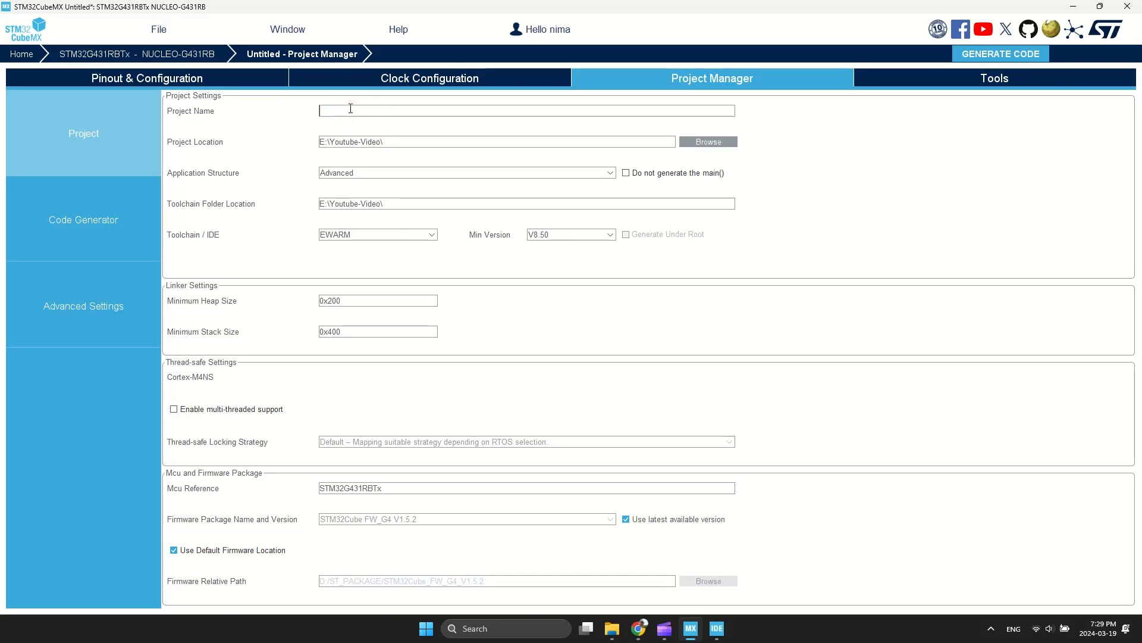
type("ws2812b_test_board")
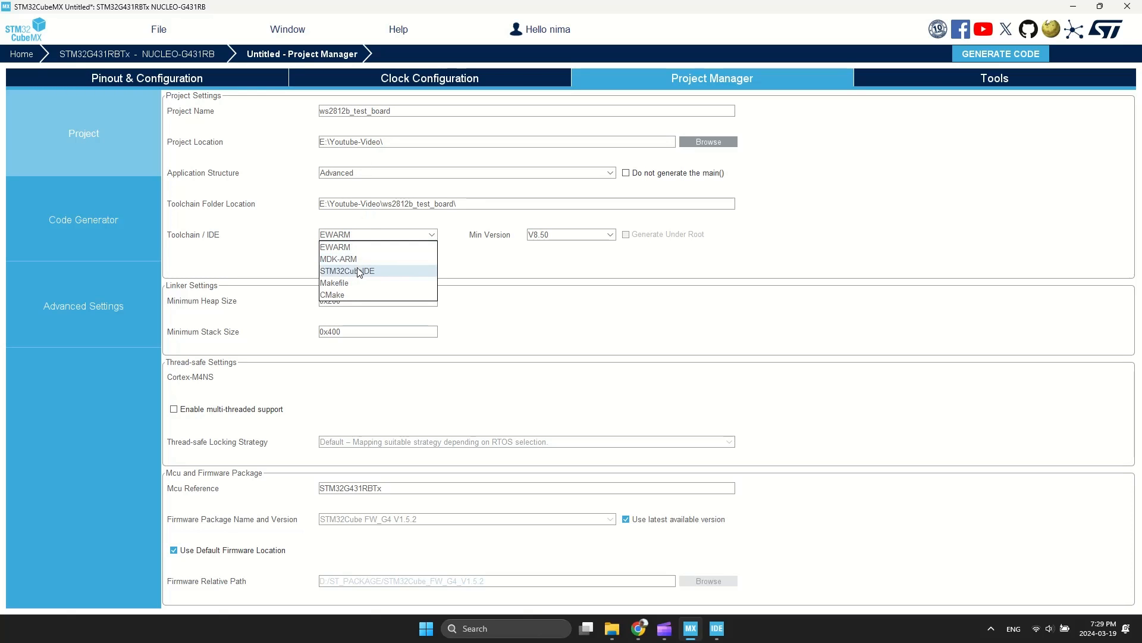
left_click(346, 270)
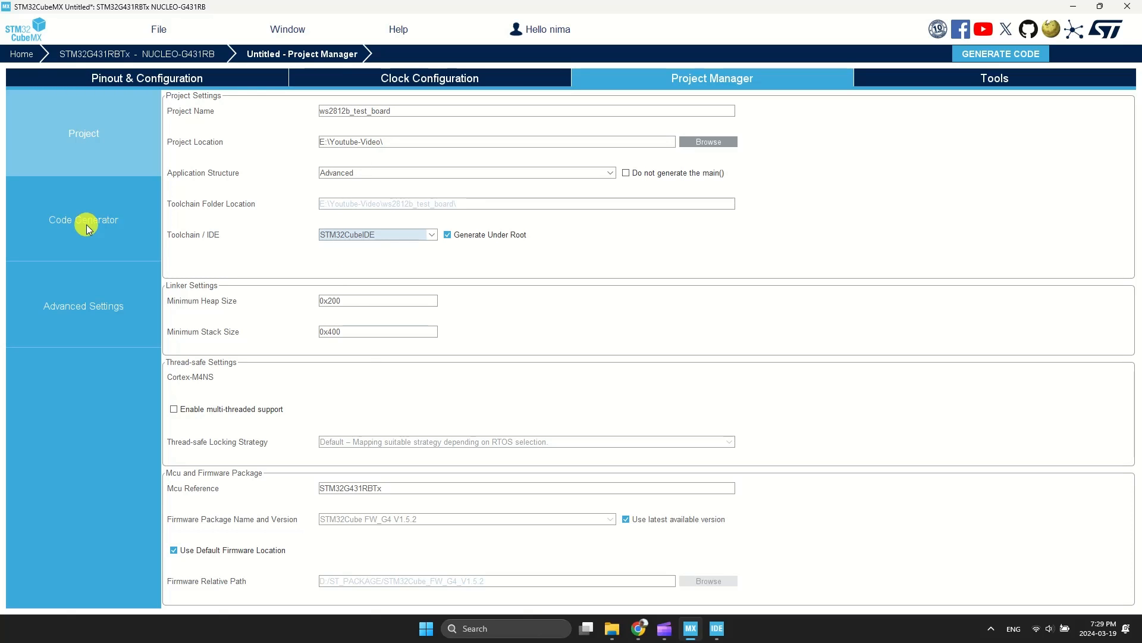
left_click(84, 219)
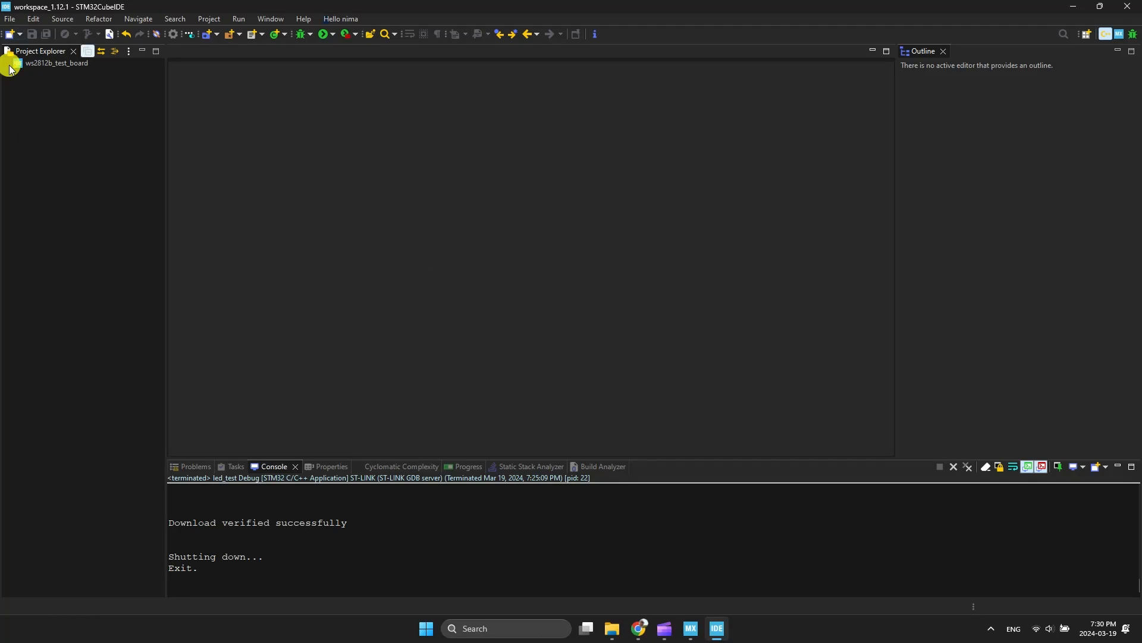
- In main.c add #include "ws28xx.h" and declare WS28XX_HandleTypeDef ws; in private variables
double_click(65, 138)
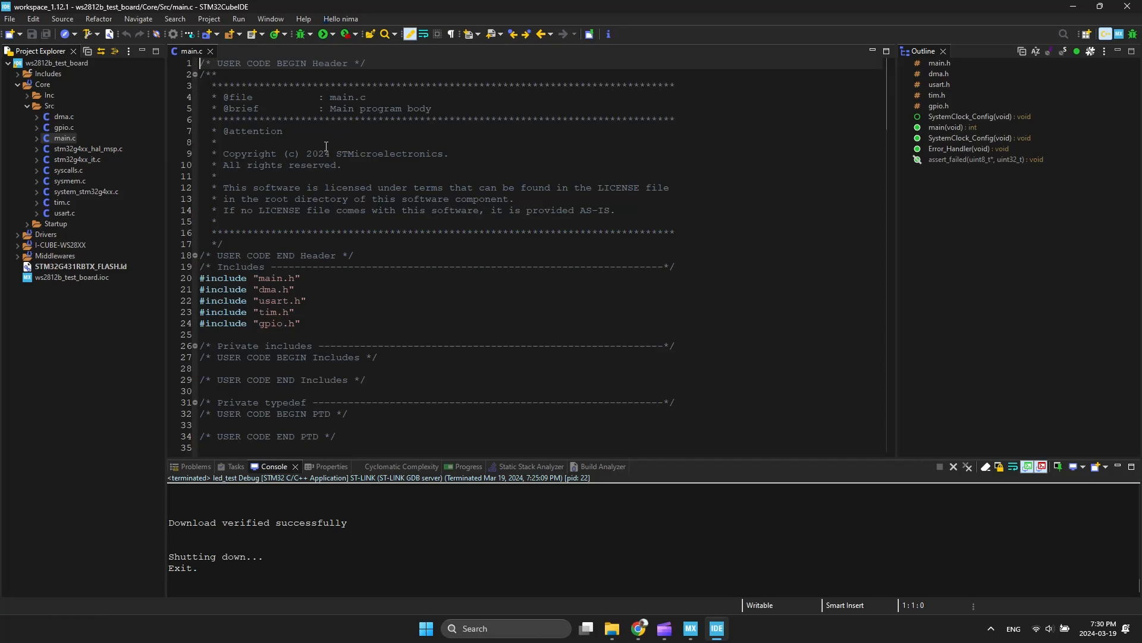
scroll("down", 3)
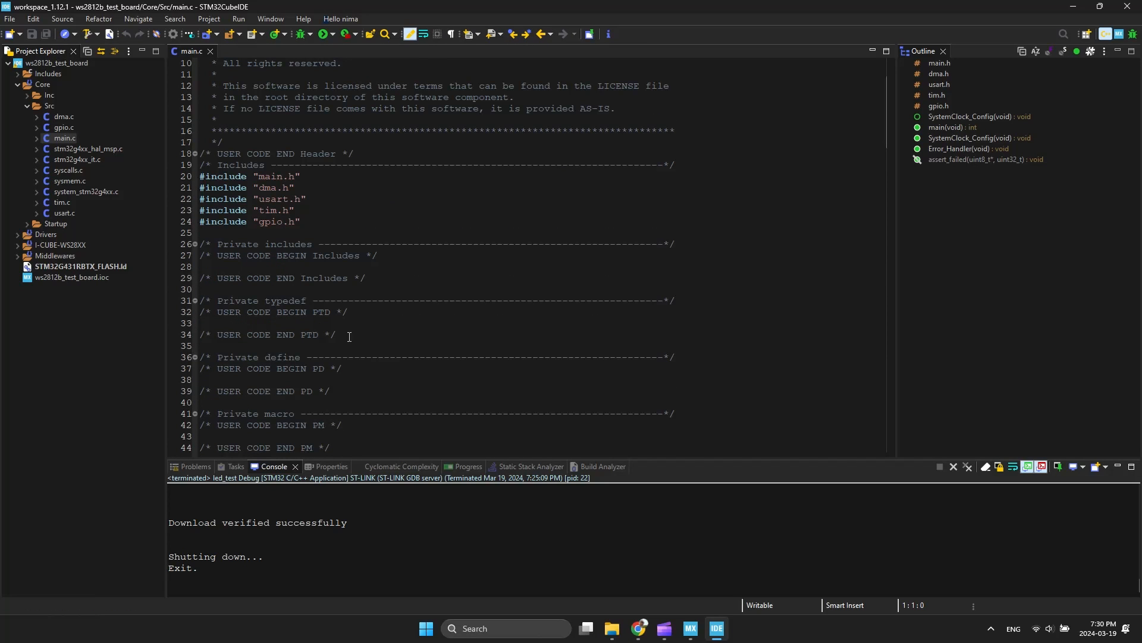
left_click(233, 266)
type("#include \"ws28xx.h")
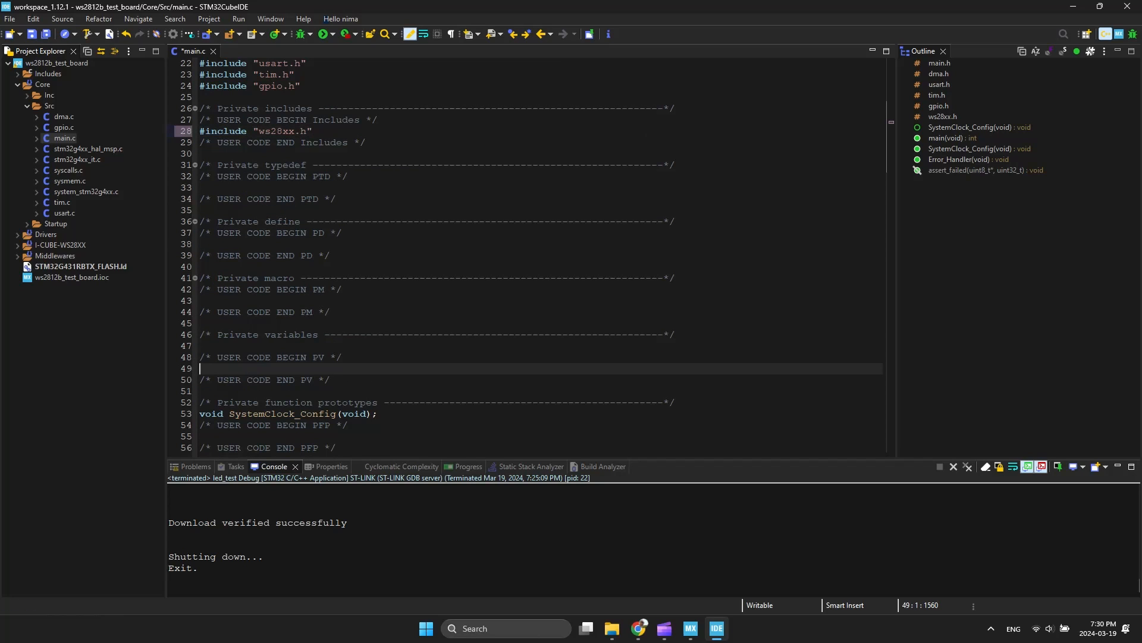
type("WS28XX_HandleTypeDef")
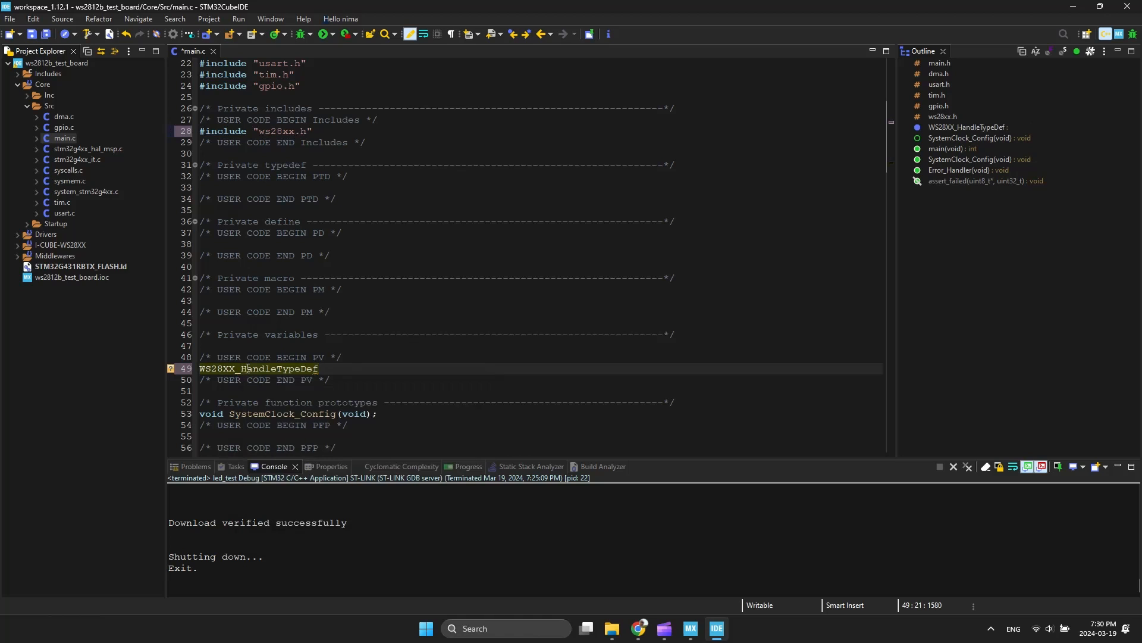
type("ws;")
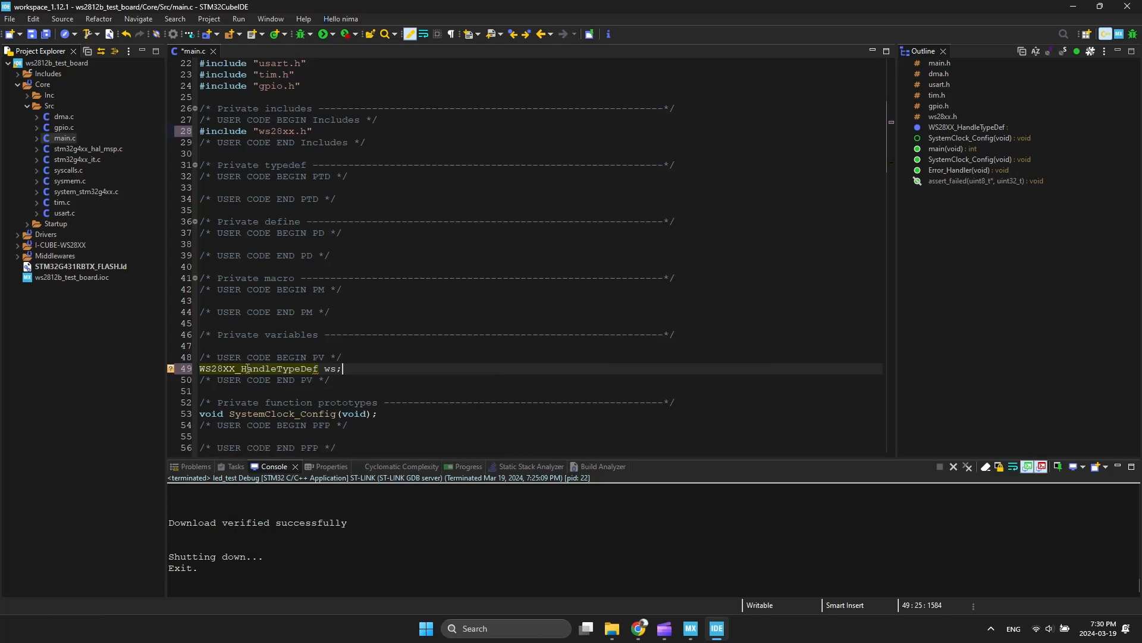
scroll("down", 3)
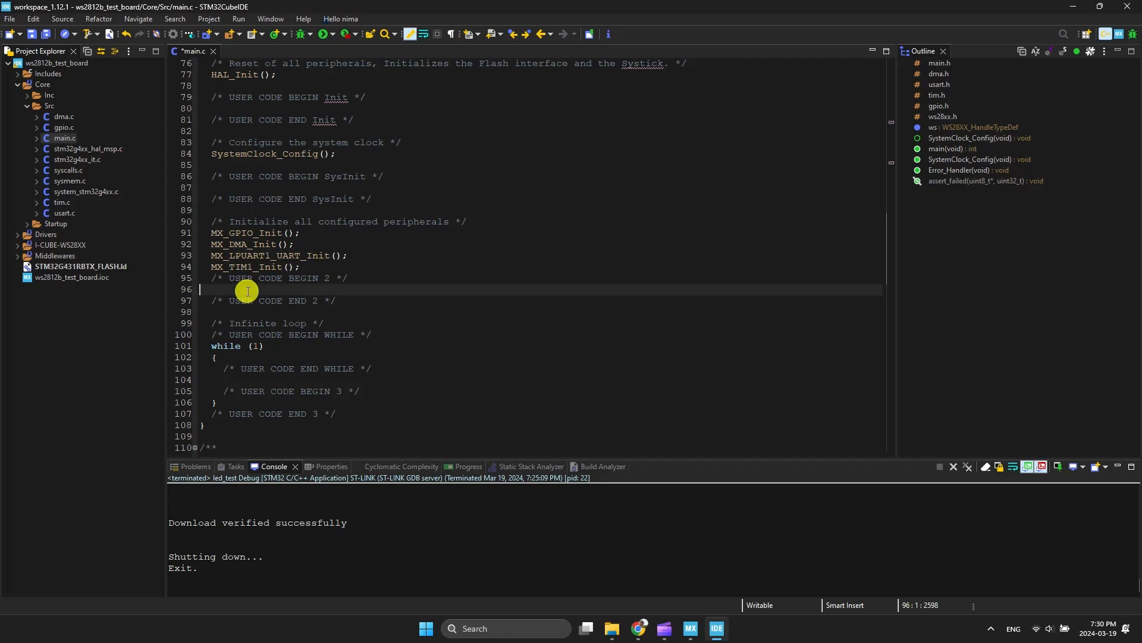
- Call WS28XX_Init(&ws, &htim1, 170, TIM_CHANNEL_1, 256) in USER CODE 2 and start declaring int i
type("ws")
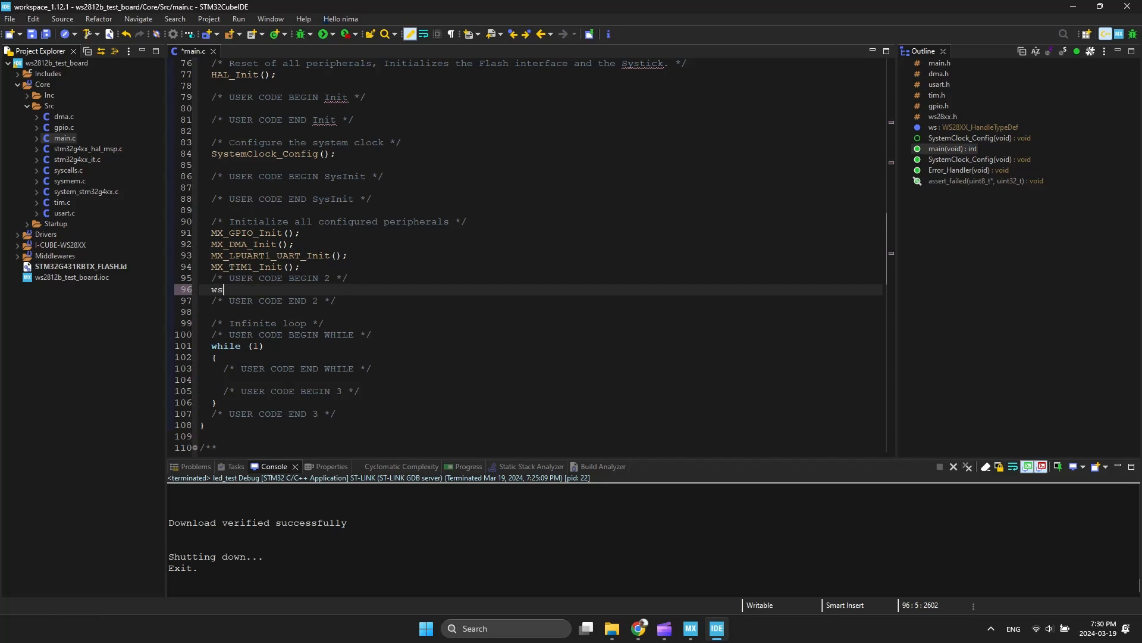
type("28XX_Init(&ws, HTim, TimerBusFrequencyMHz, Channel, Pixel")
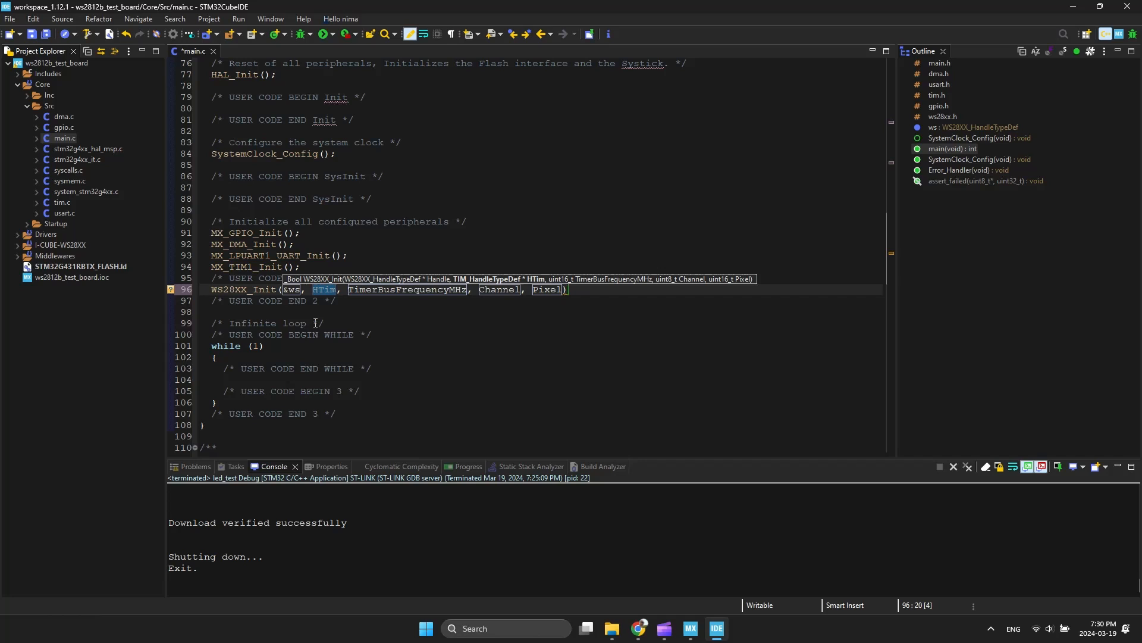
type("&htim")
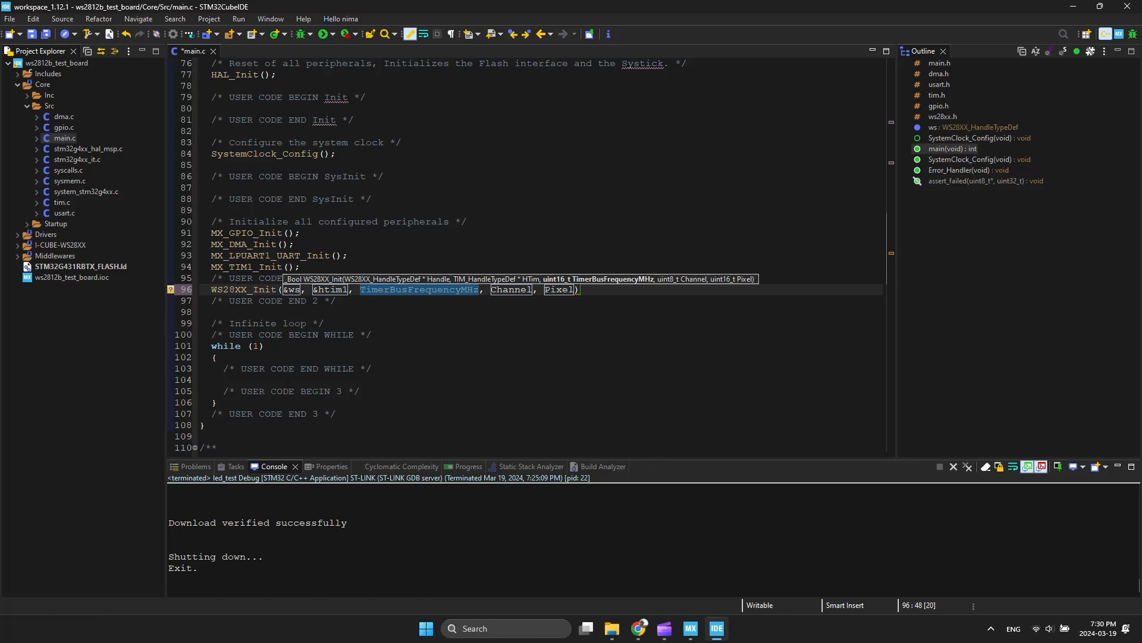
type("170")
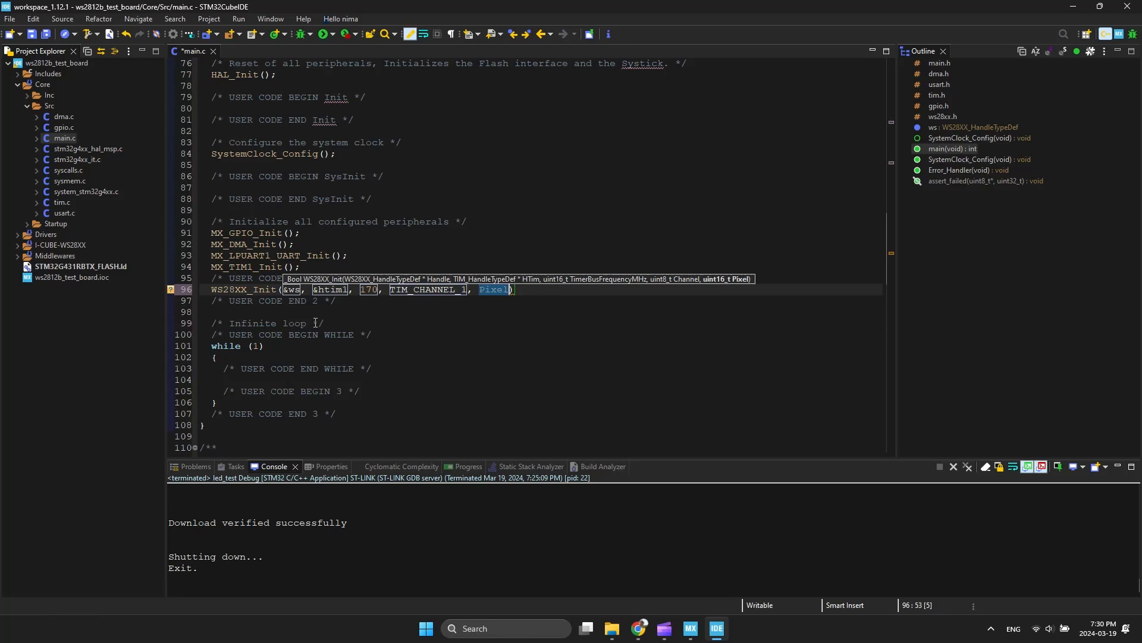
type("256")
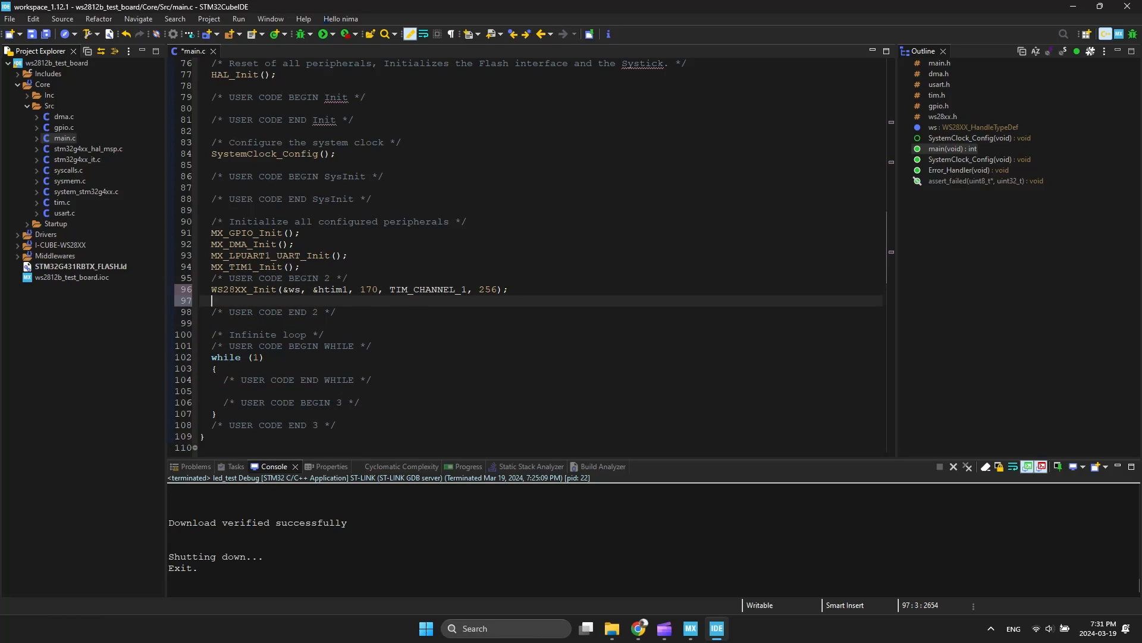
type("int i = 0;")
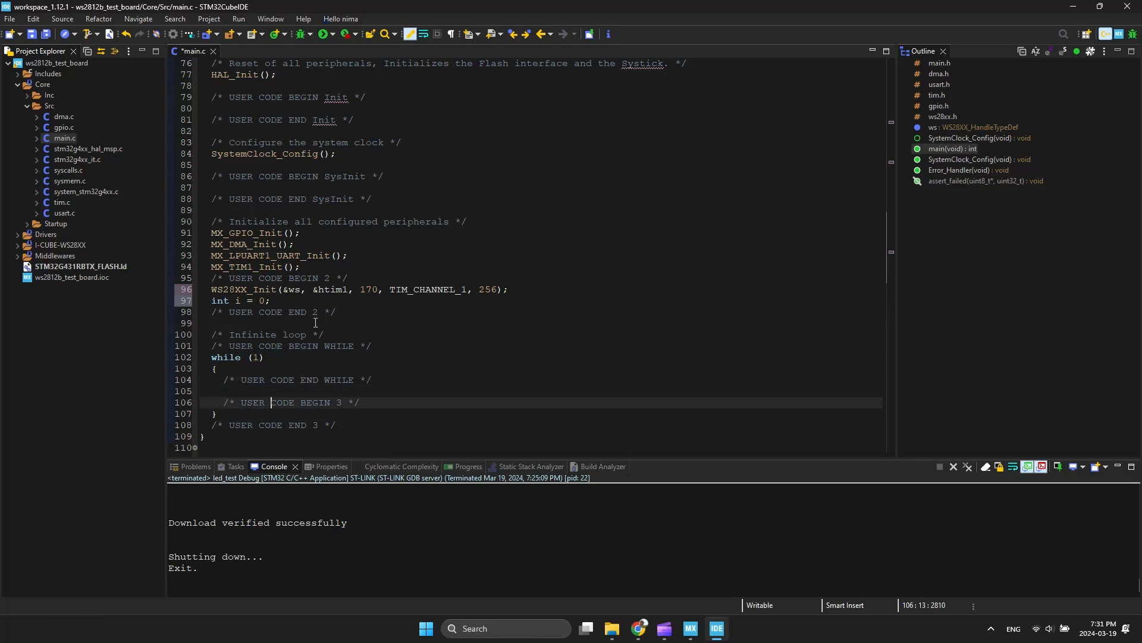
- Add HAL_Delay(50), WS28XX_SetPixel_RGBW_565 with COLOR_RGB565_CYAN and WS28XX_Update in the loop, then build with 0 errors
type("HAL_Delay(50);")
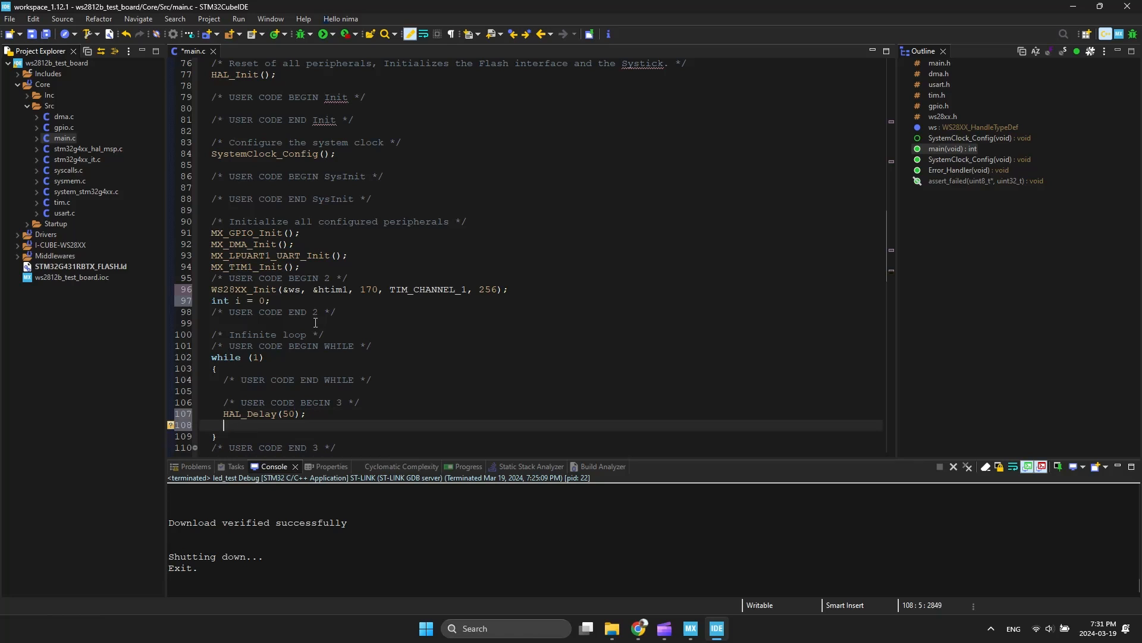
type("WS28XX_SetPixel_RGBW_565(&ws, i, COLOR_RGB565_CYAN, 50);")
type("WS28XX_Update(&ws);")
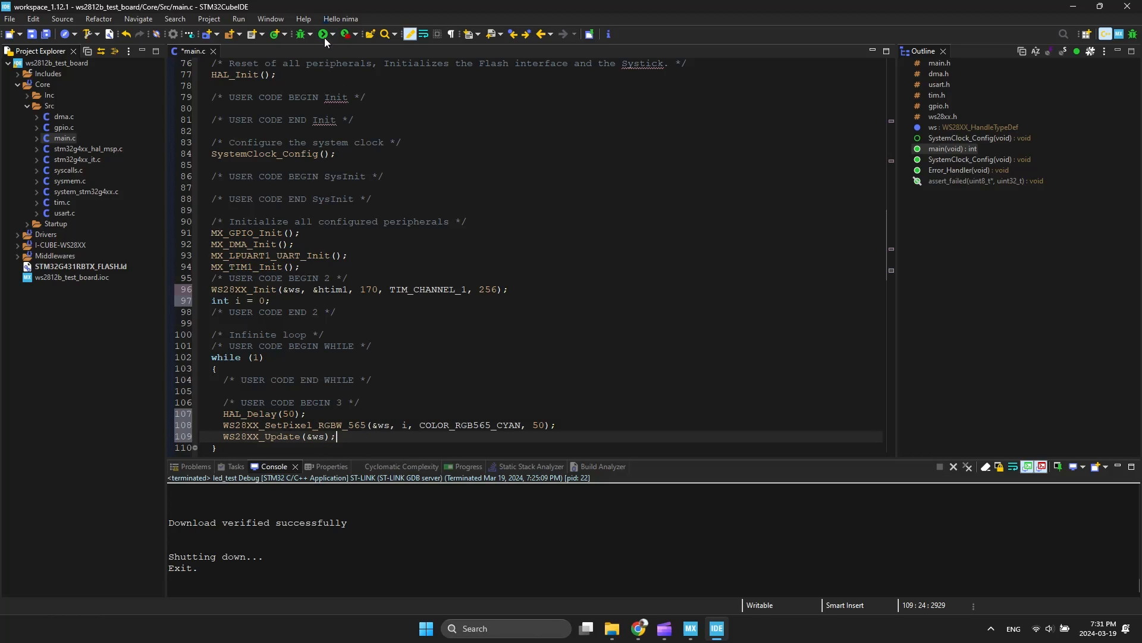
left_click(323, 35)
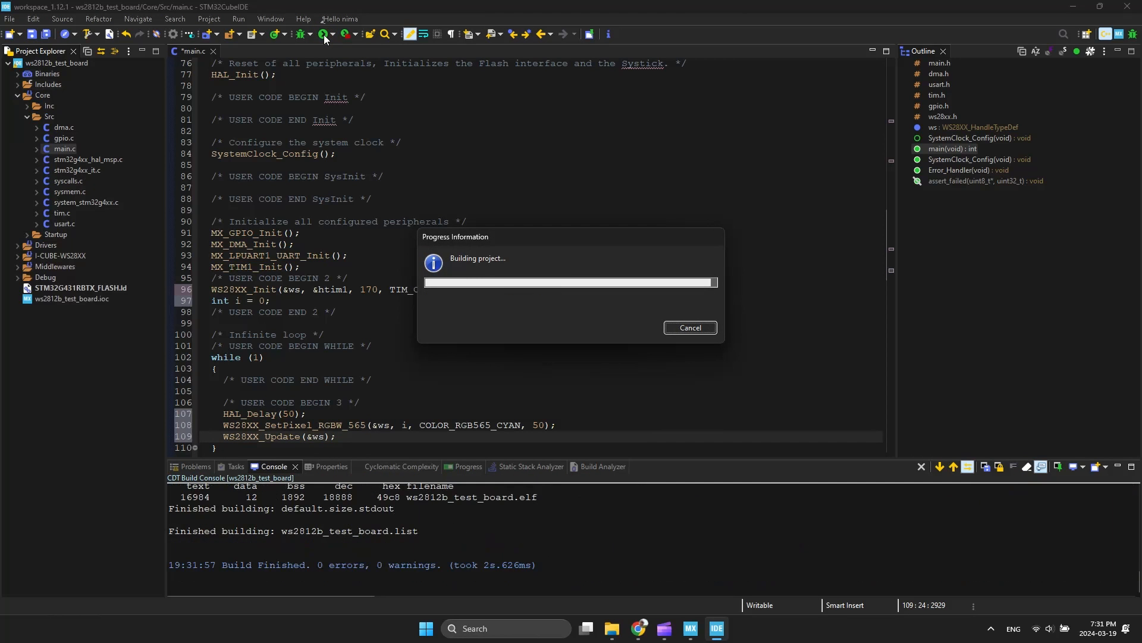